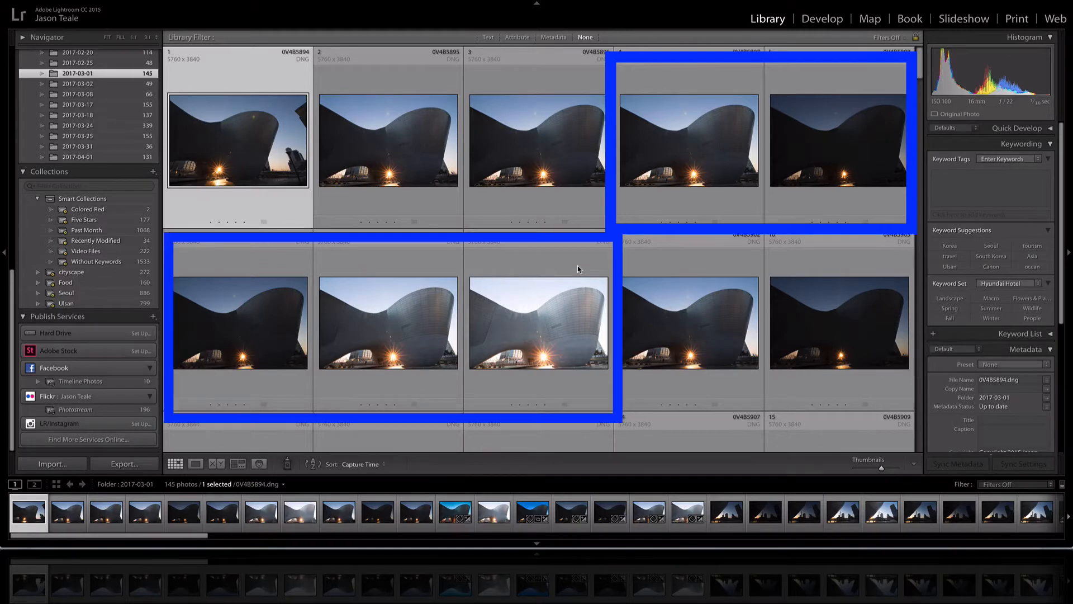
mouse_move(758, 147)
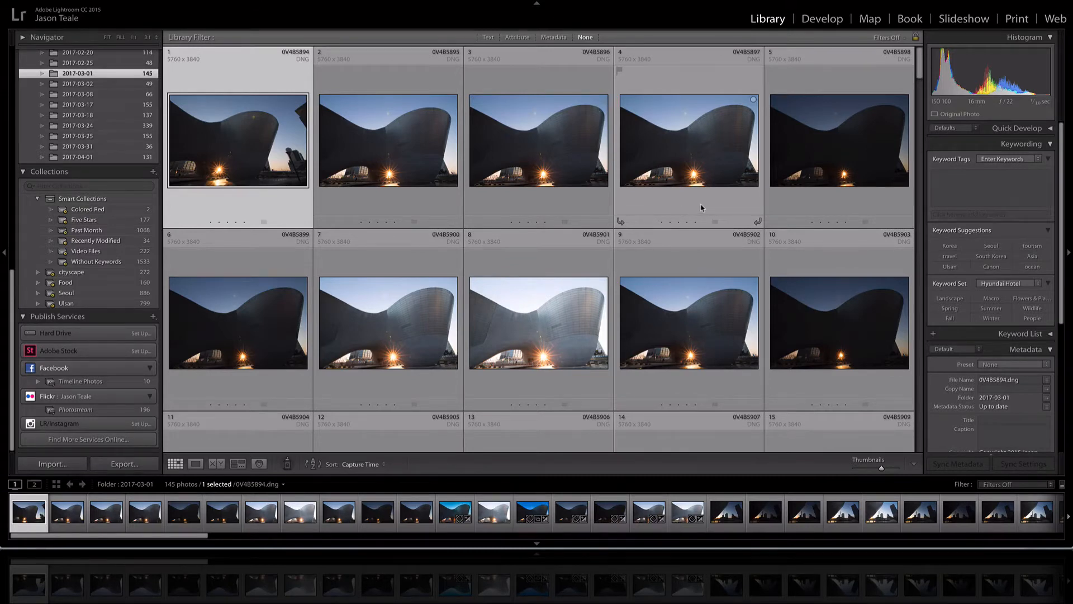
mouse_move(678, 207)
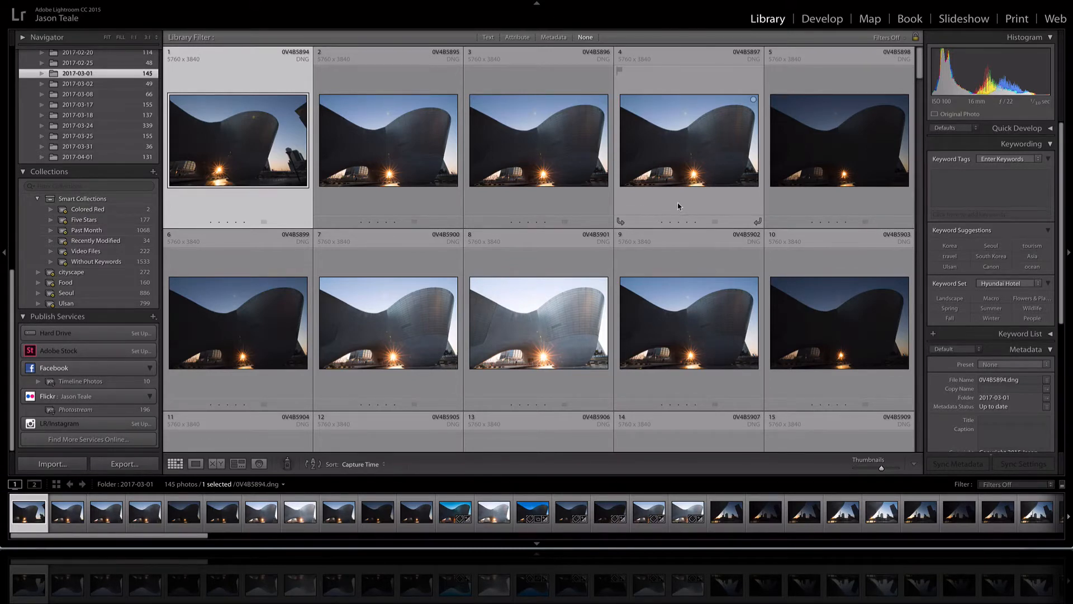
Select the five bracketed exposures (EV −2 to +2) of the curved concrete building in the Library grid.
click(839, 141)
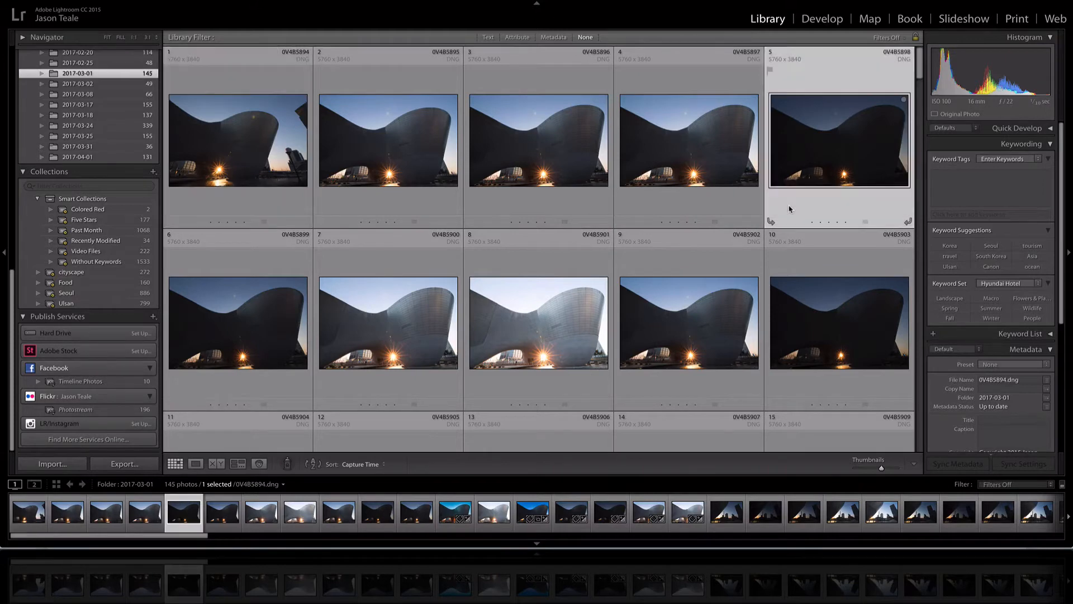
click(237, 322)
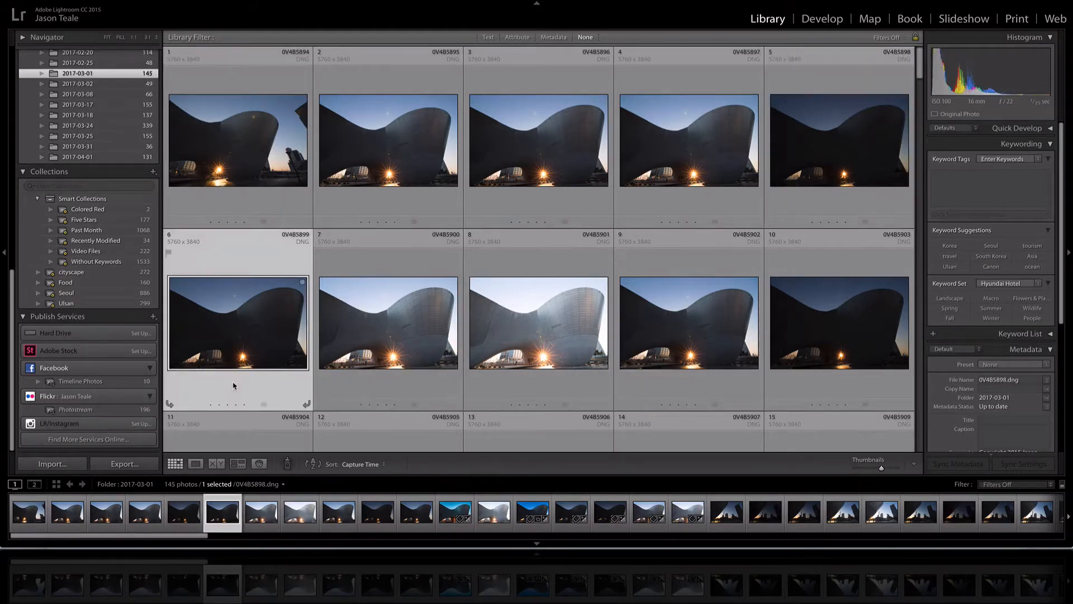
click(388, 323)
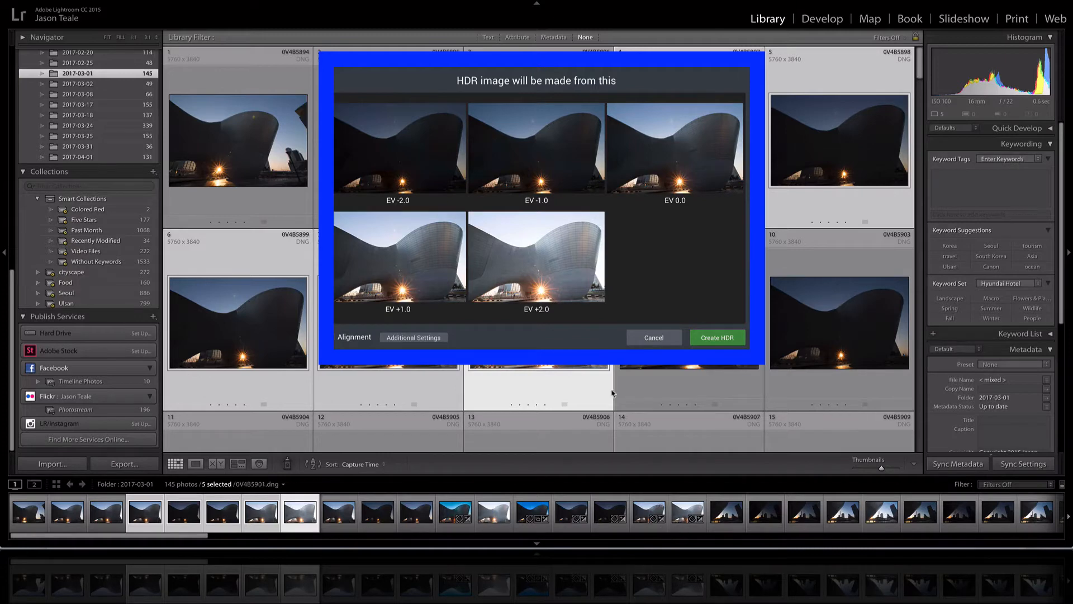
mouse_move(392, 167)
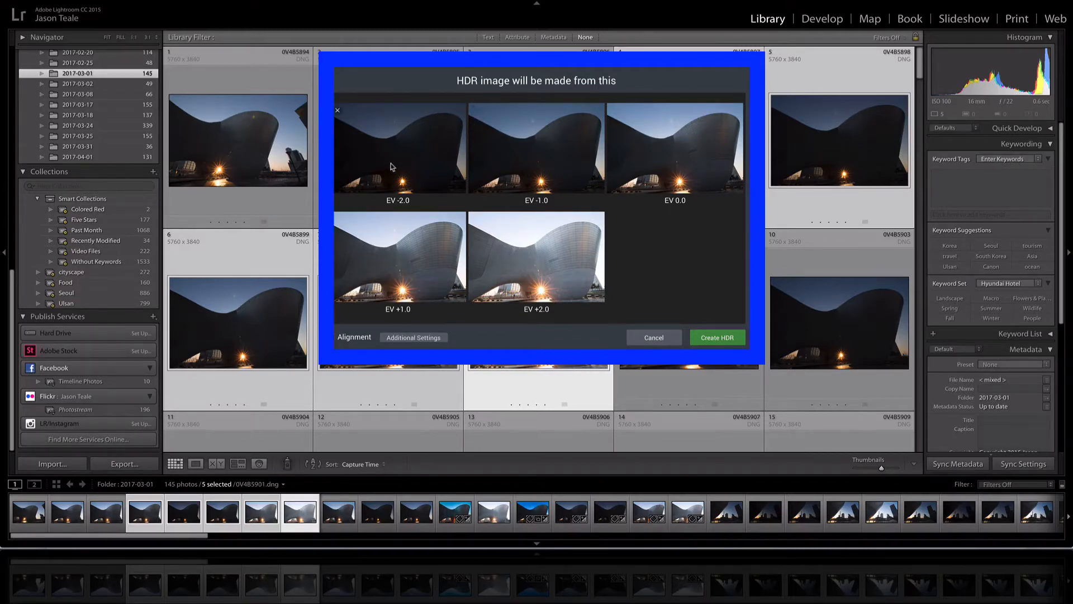
mouse_move(607, 301)
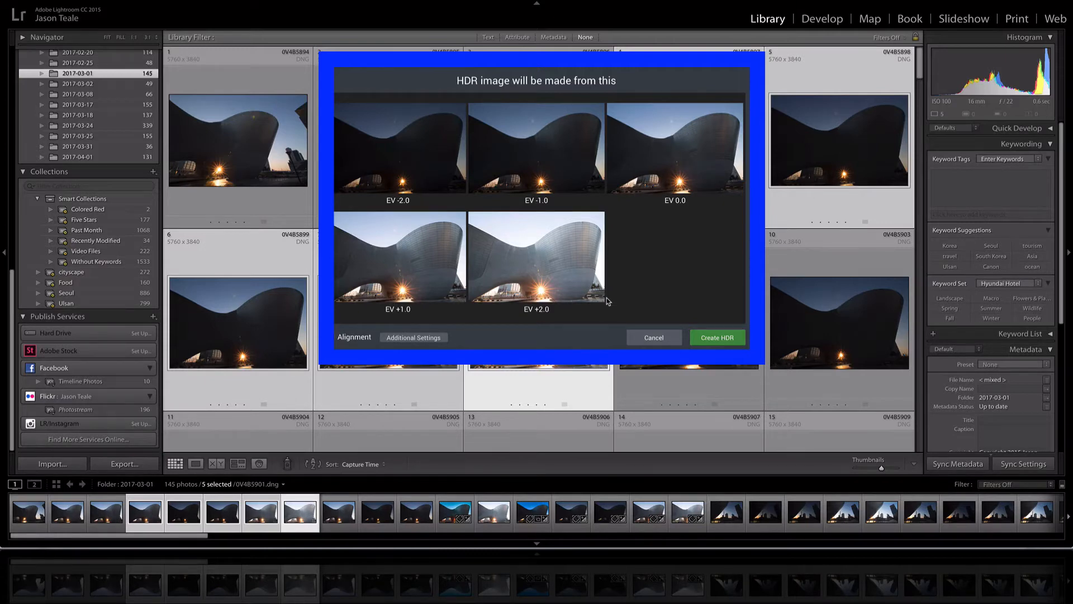
mouse_move(333, 344)
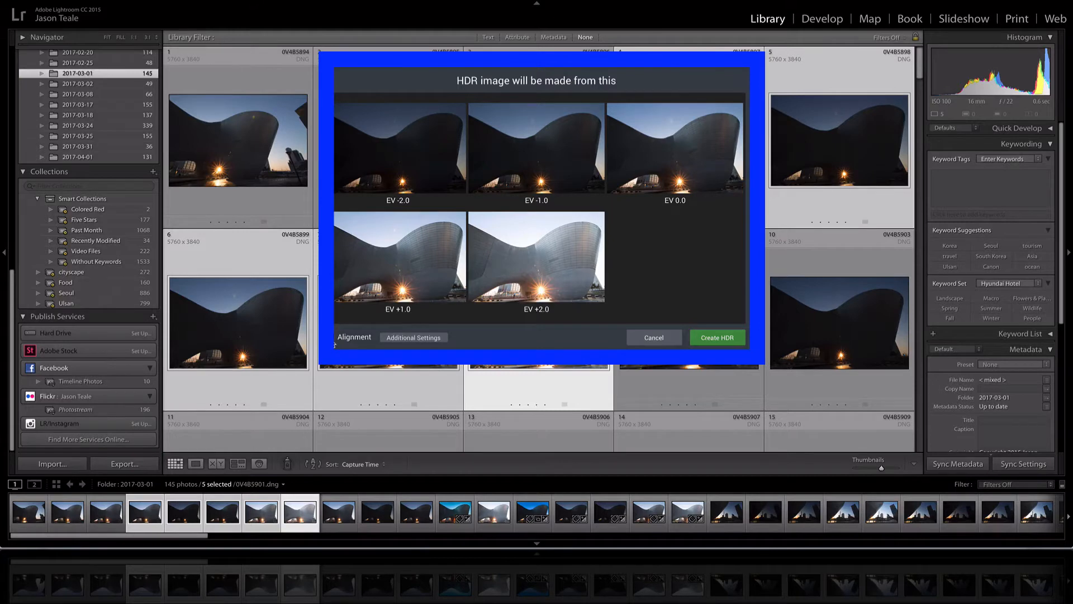
Turn on Alignment for the five bracketed exposures in the merge window.
click(332, 337)
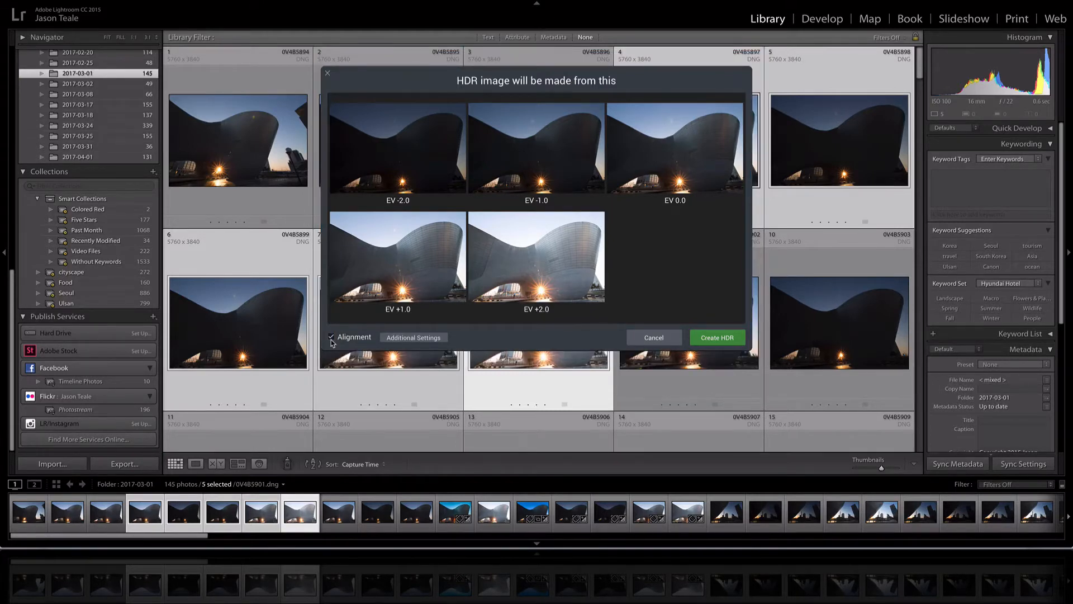
click(413, 336)
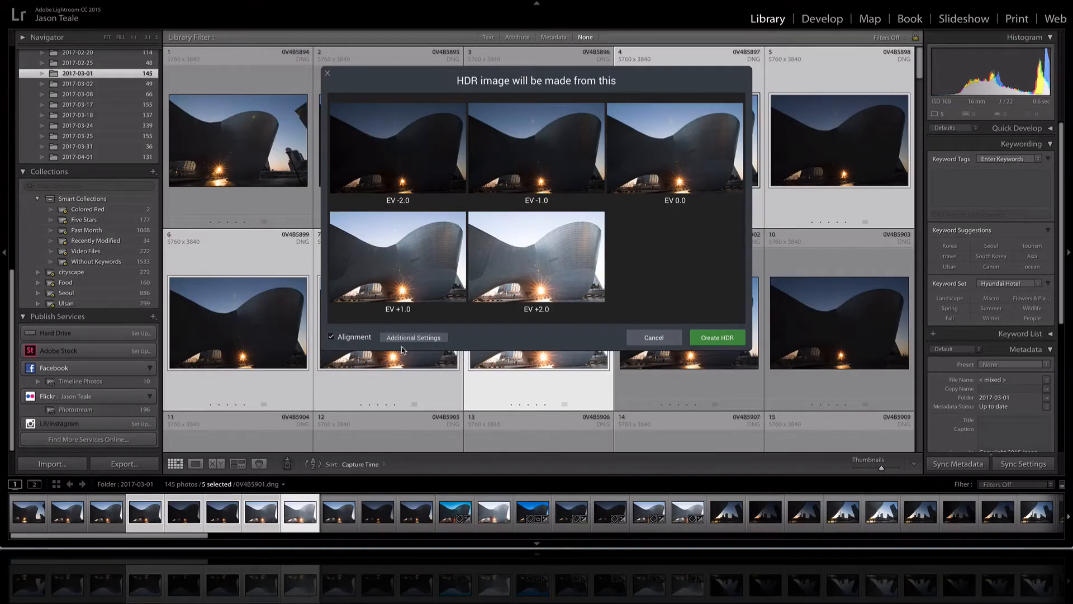
Enable Ghosts Reduction (reference EV 0.0, medium) and Chromatic Aberration Removal in Additional Settings.
click(413, 336)
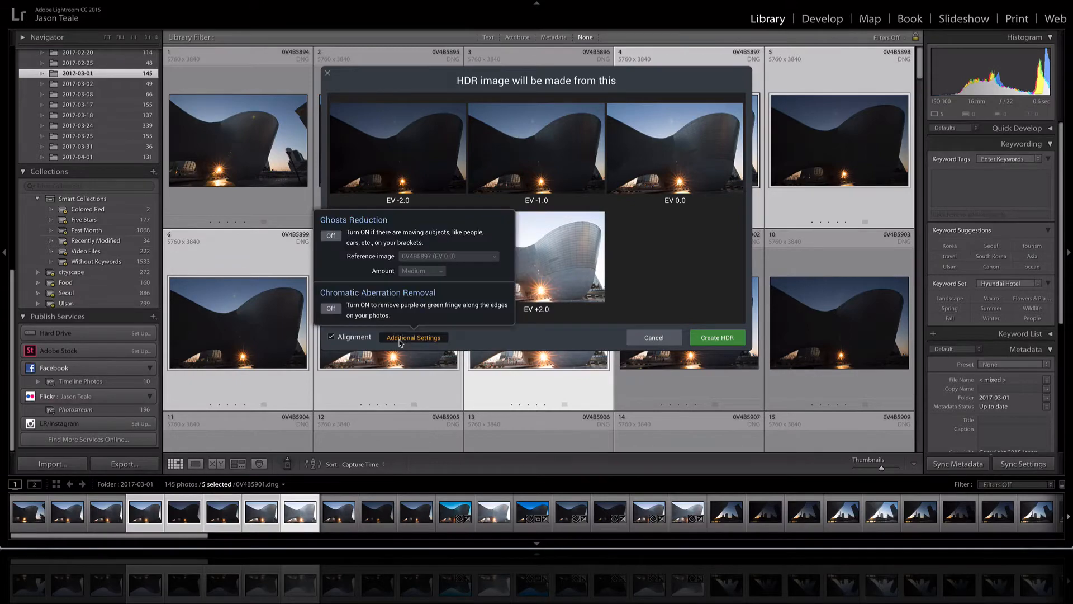
mouse_move(368, 266)
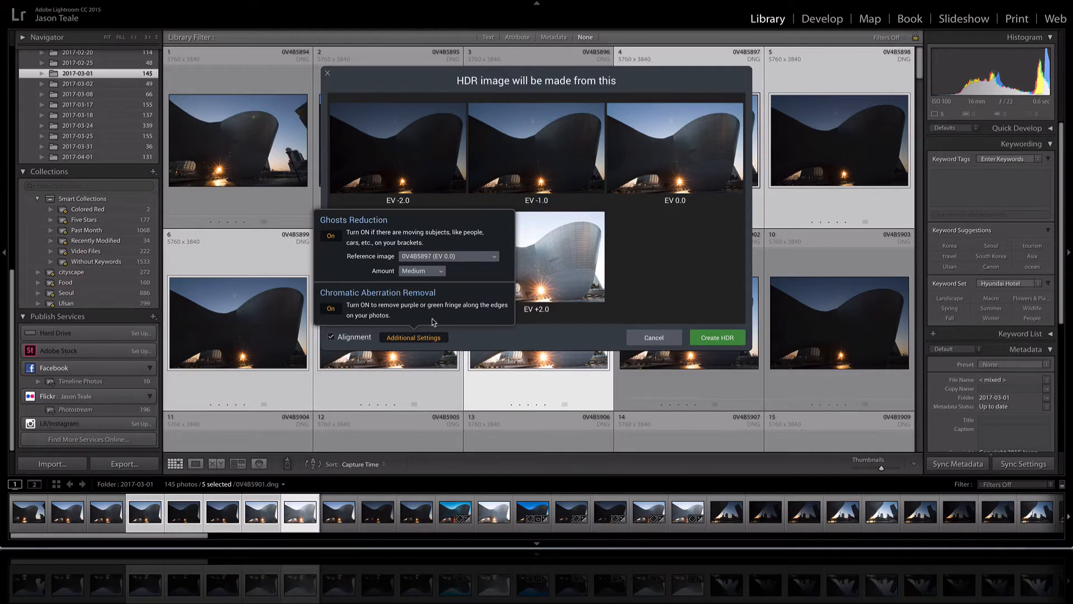
click(413, 336)
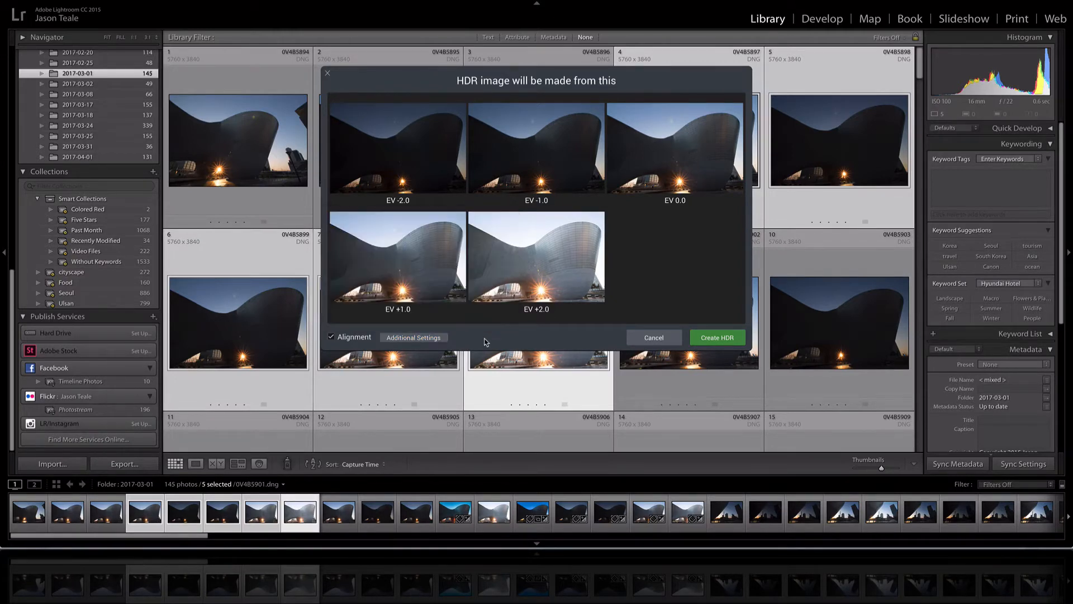
mouse_move(661, 335)
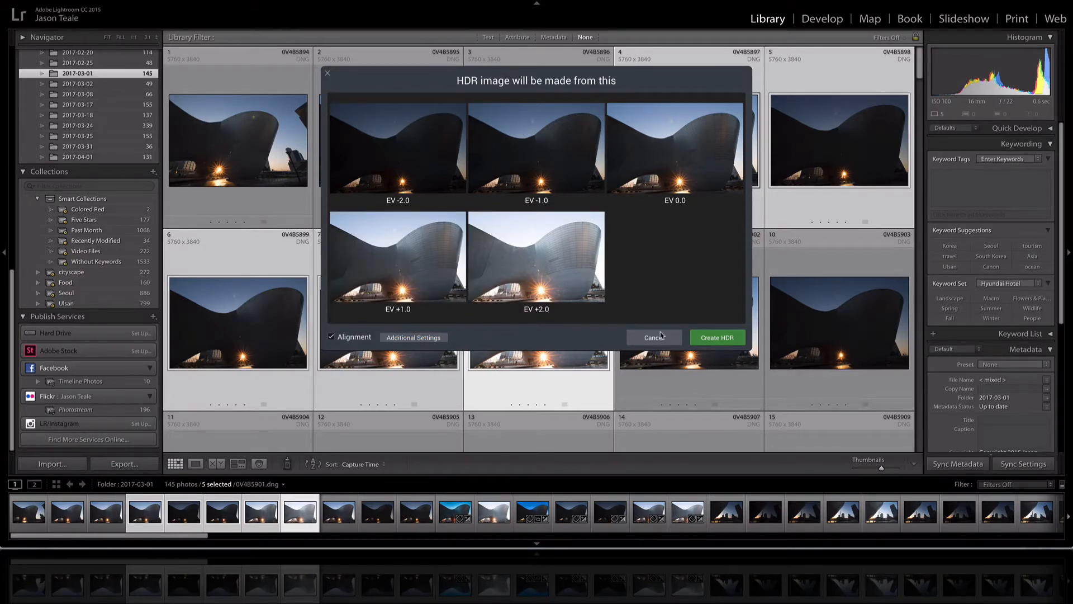
Start Create HDR to merge the five exposures into one image.
click(652, 336)
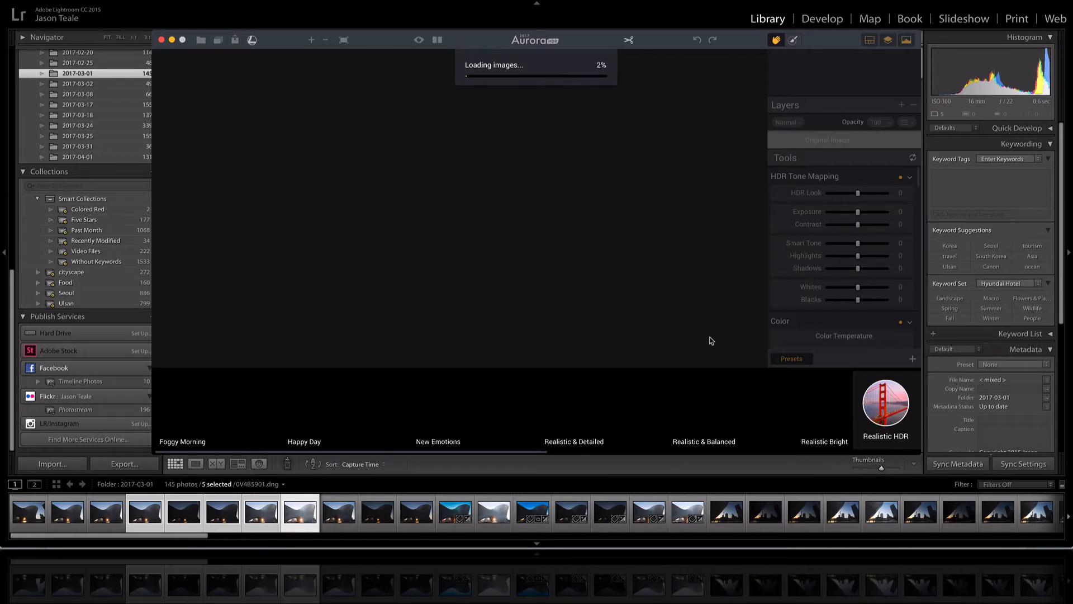
mouse_move(758, 255)
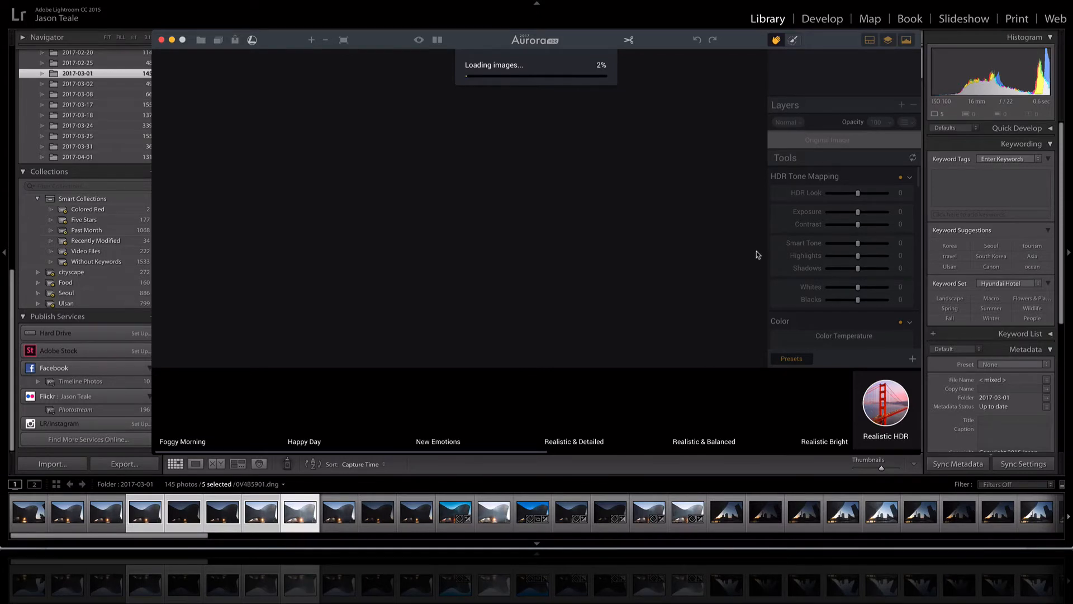
mouse_move(778, 248)
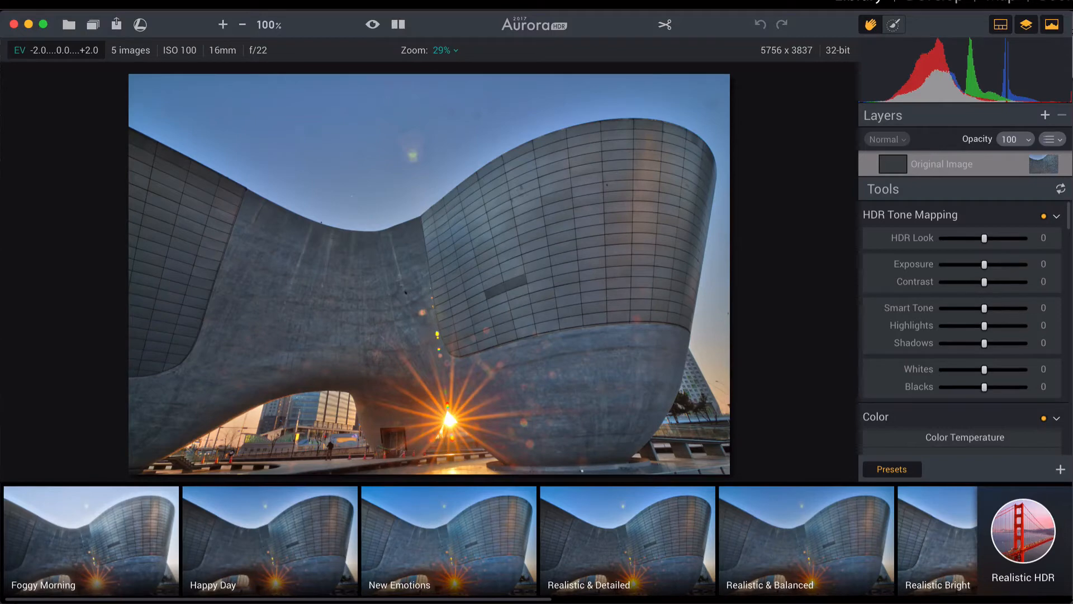
mouse_move(505, 162)
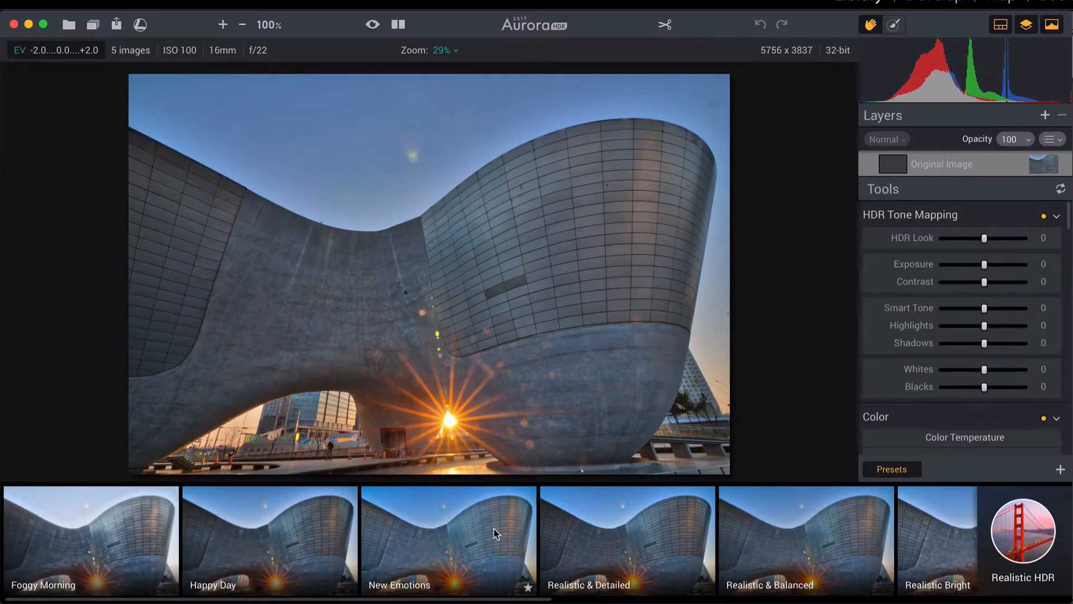
mouse_move(487, 531)
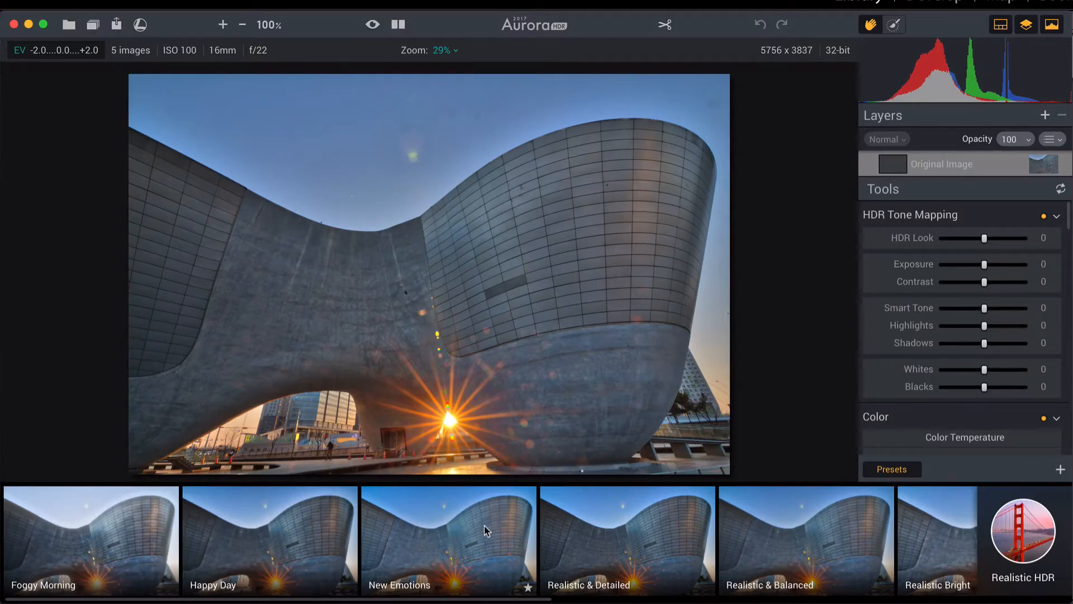
Apply a preset from the filmstrip giving HDR Look −100, Contrast +37, Highlights −95, Shadows +100.
click(448, 539)
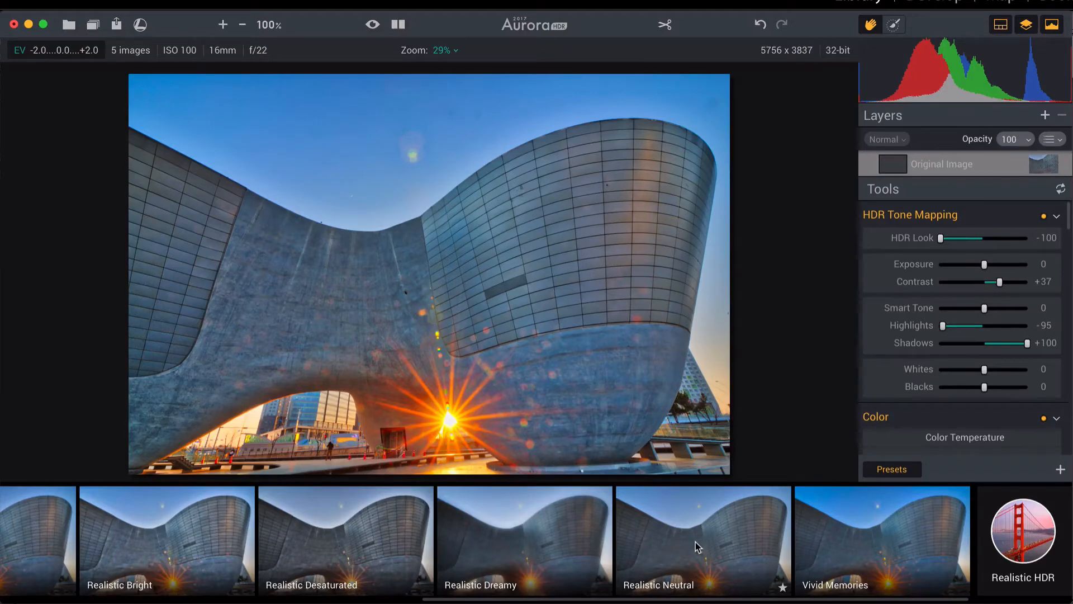
Preview Realistic Desaturated and another look, then settle on the Vivid Memories preset.
click(345, 541)
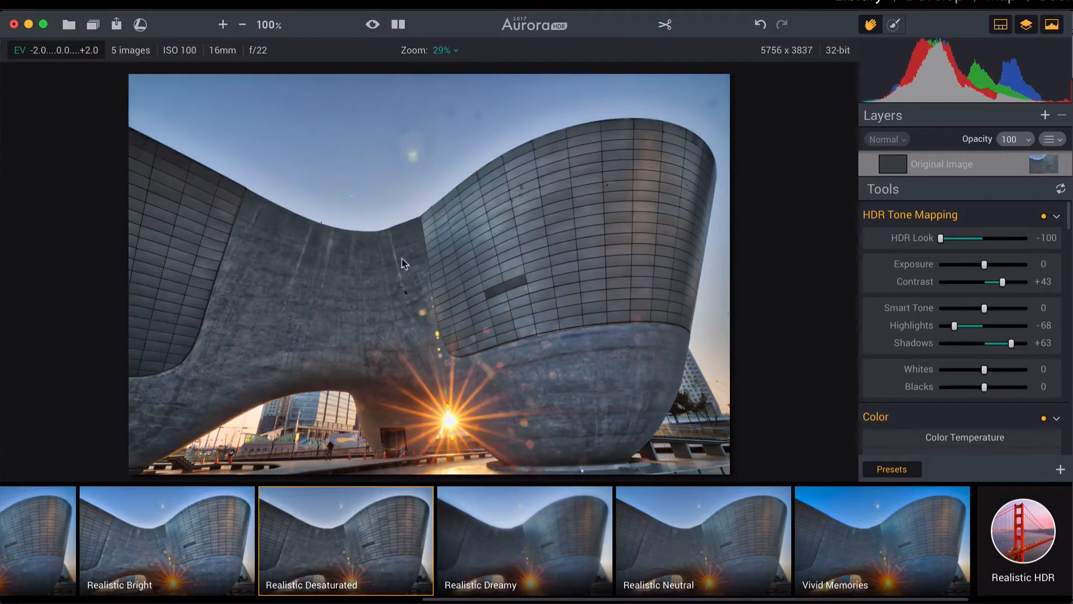
click(882, 539)
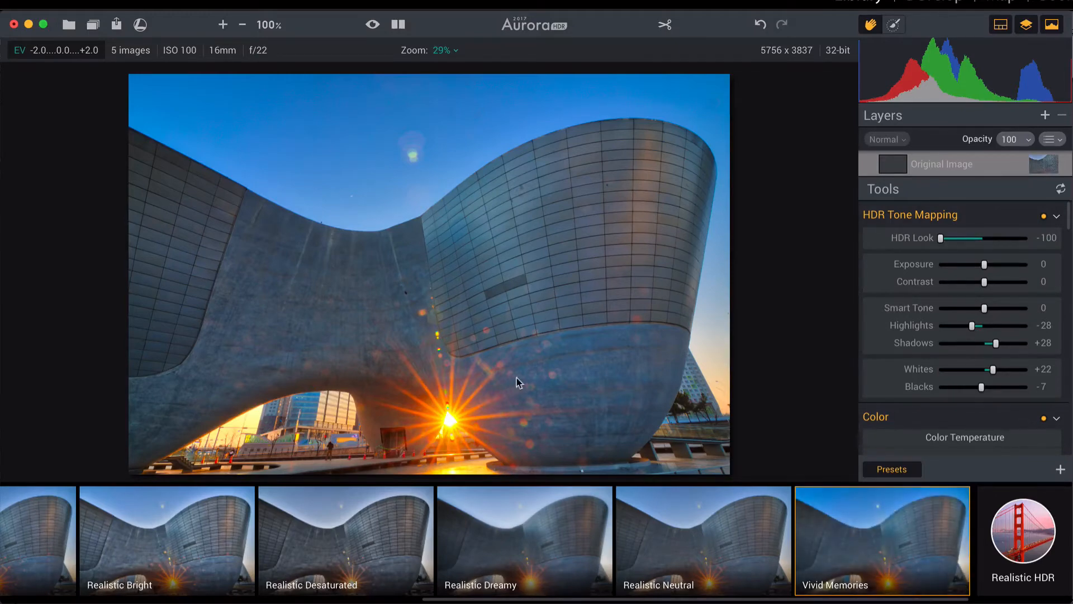
mouse_move(480, 438)
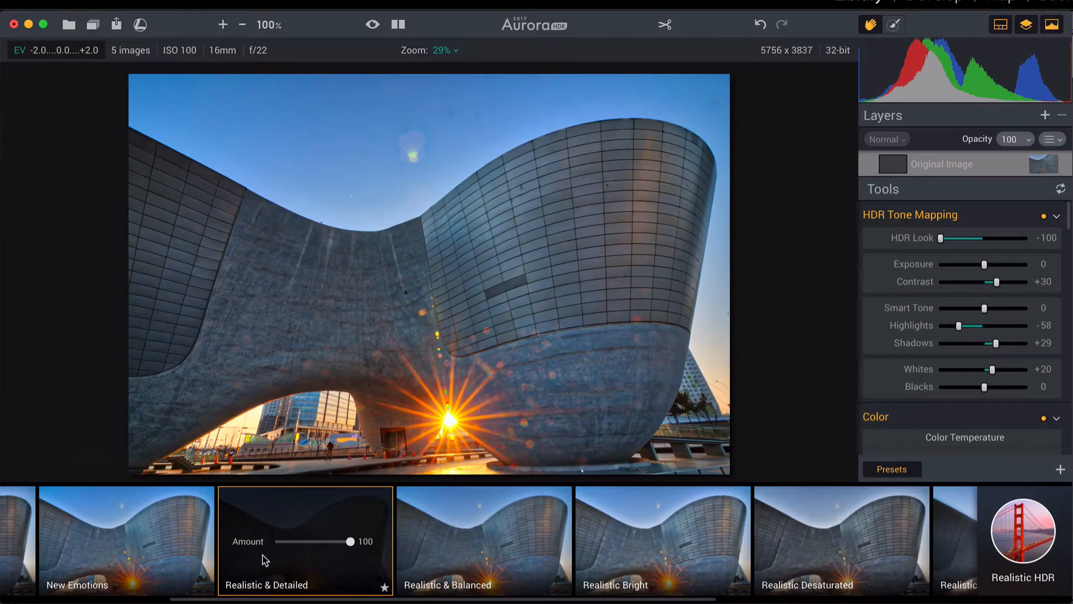
mouse_move(405, 325)
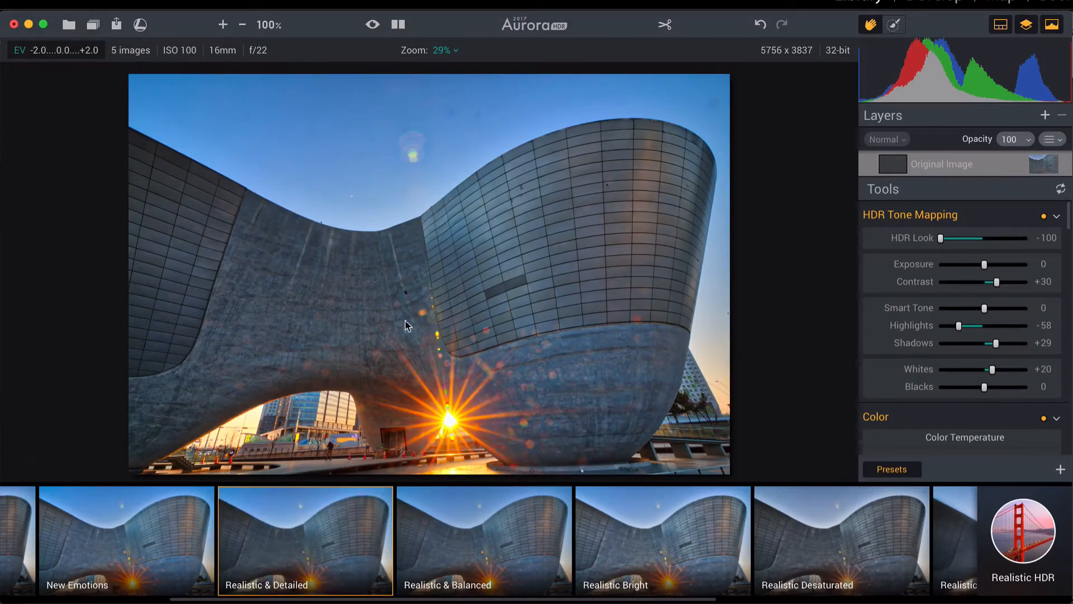
mouse_move(345, 252)
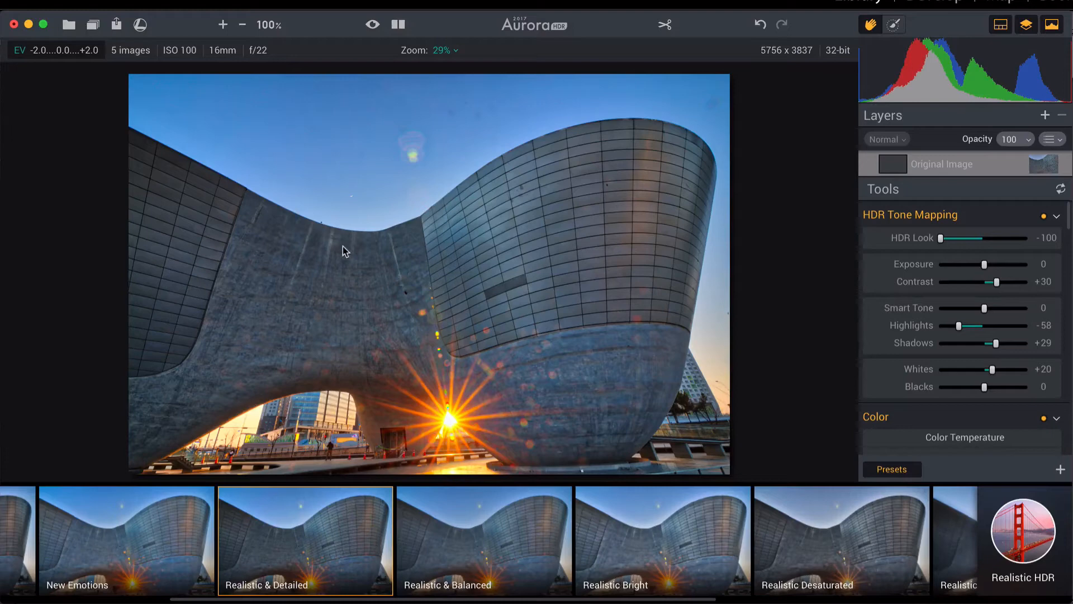
mouse_move(266, 340)
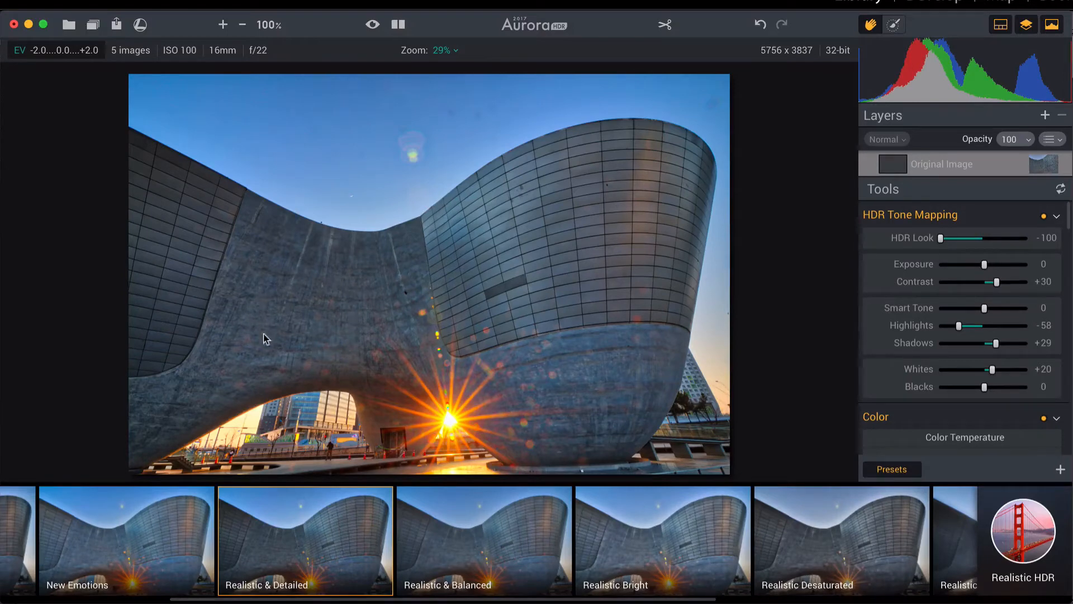
mouse_move(275, 329)
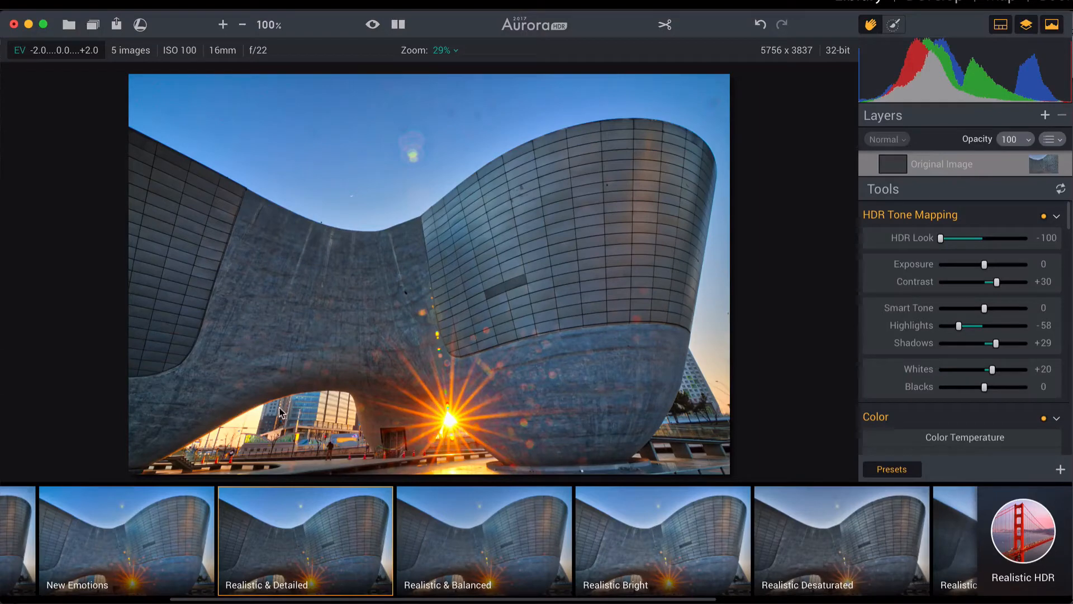
mouse_move(547, 391)
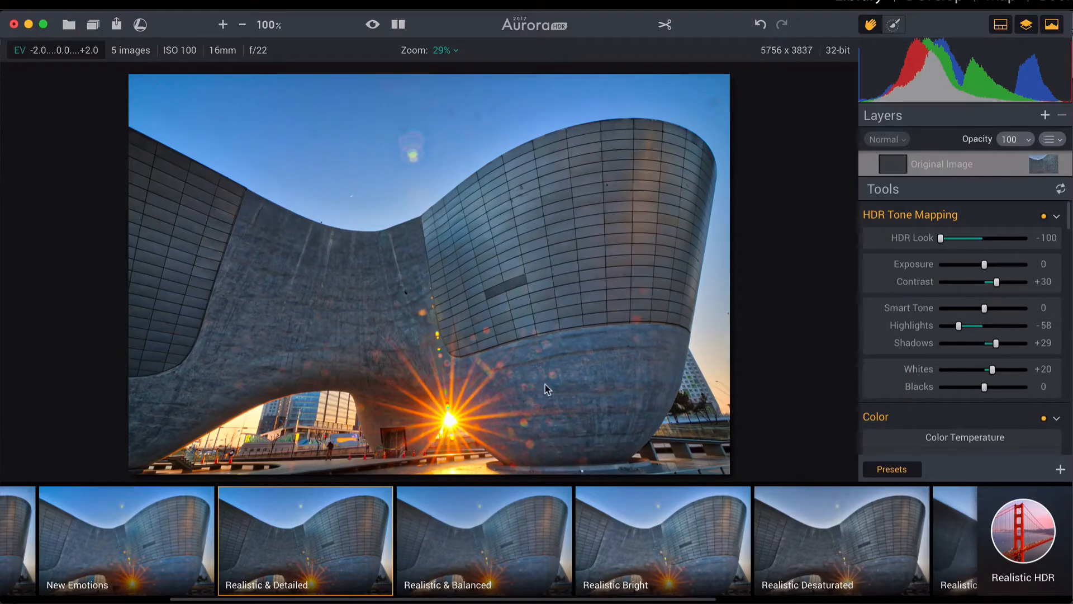
mouse_move(232, 366)
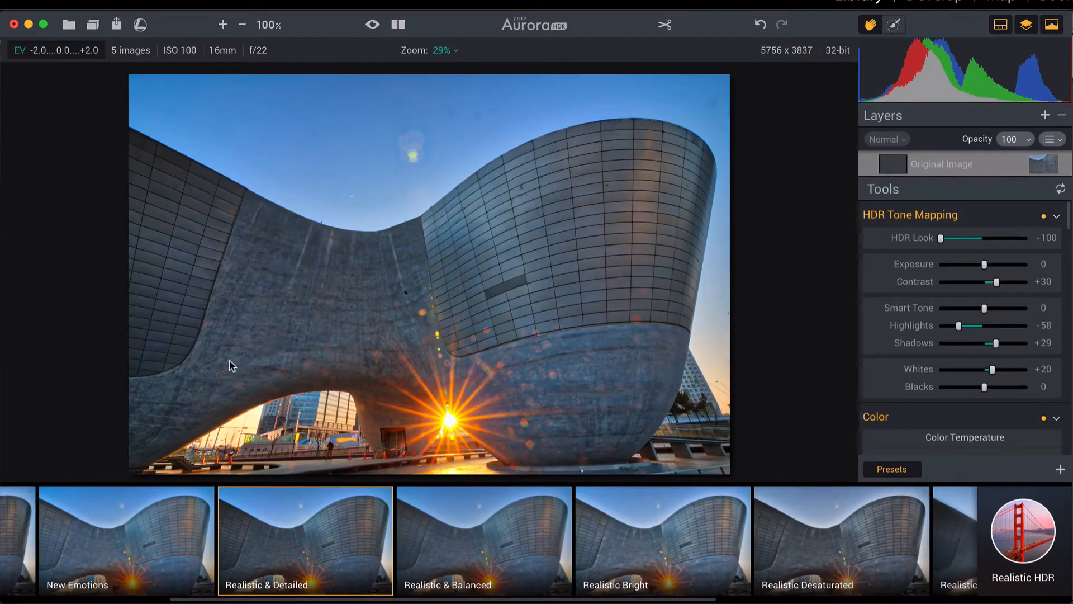
mouse_move(294, 340)
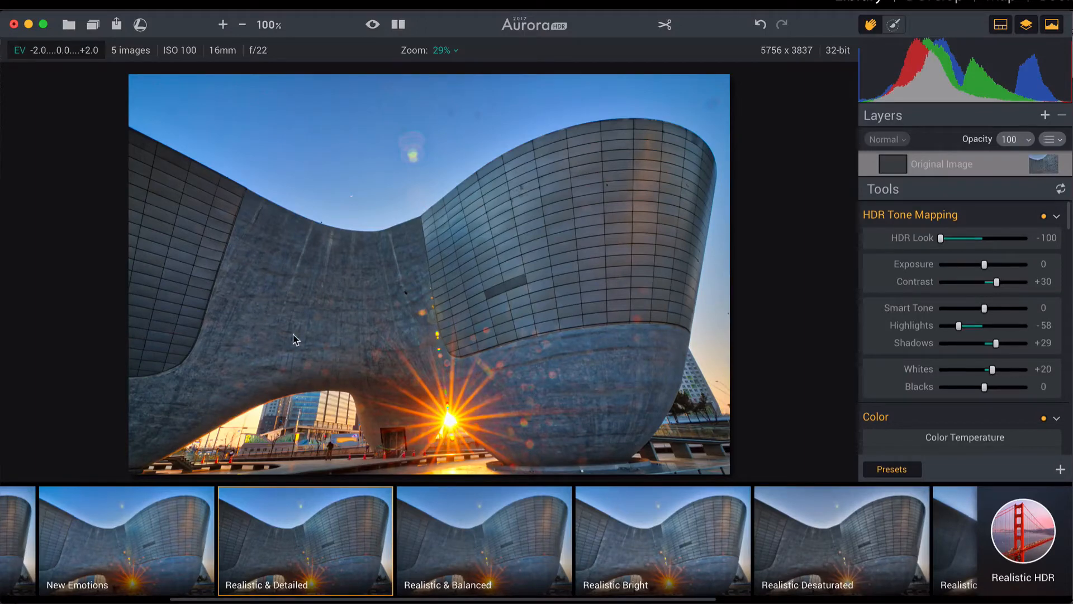
mouse_move(523, 111)
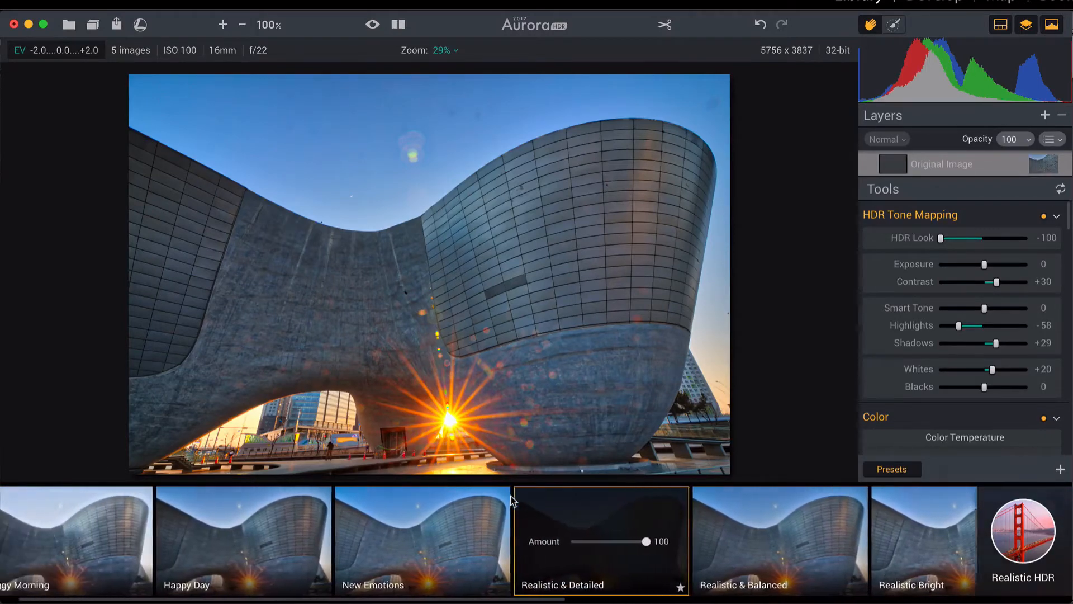
click(270, 541)
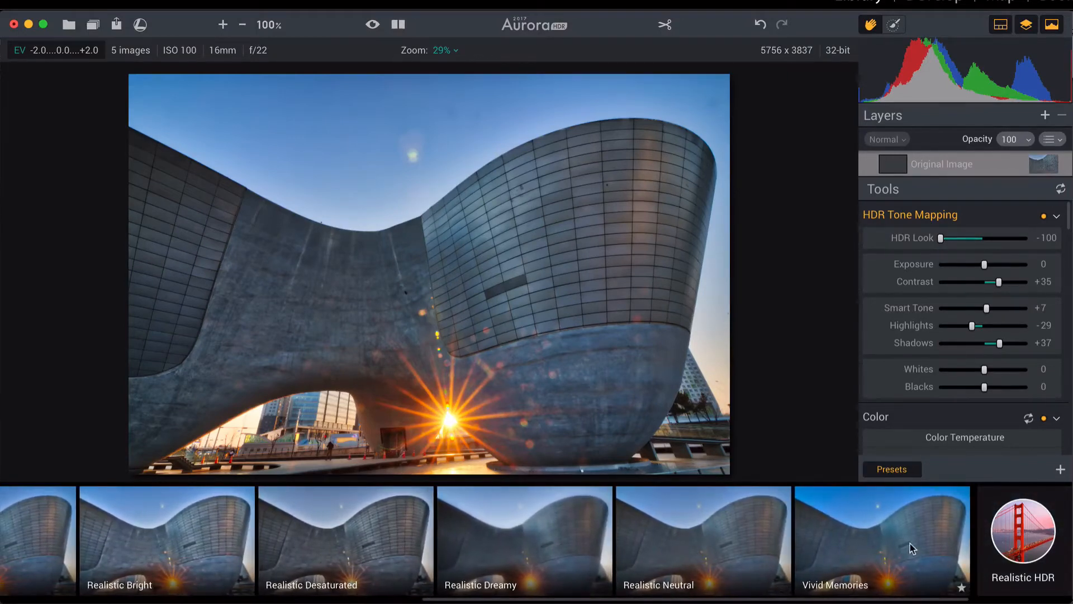
click(882, 539)
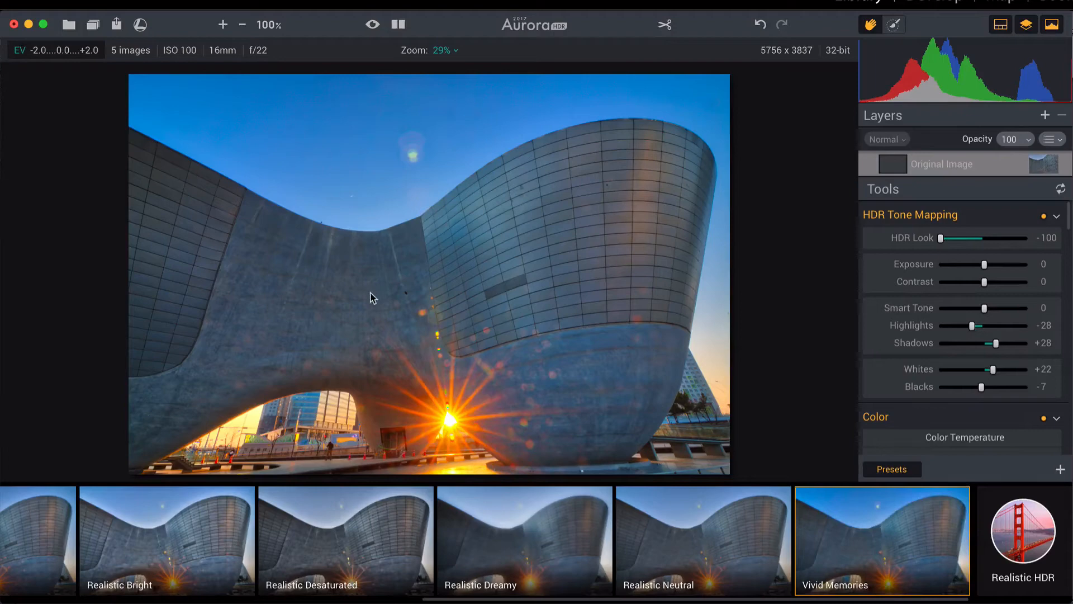
mouse_move(384, 304)
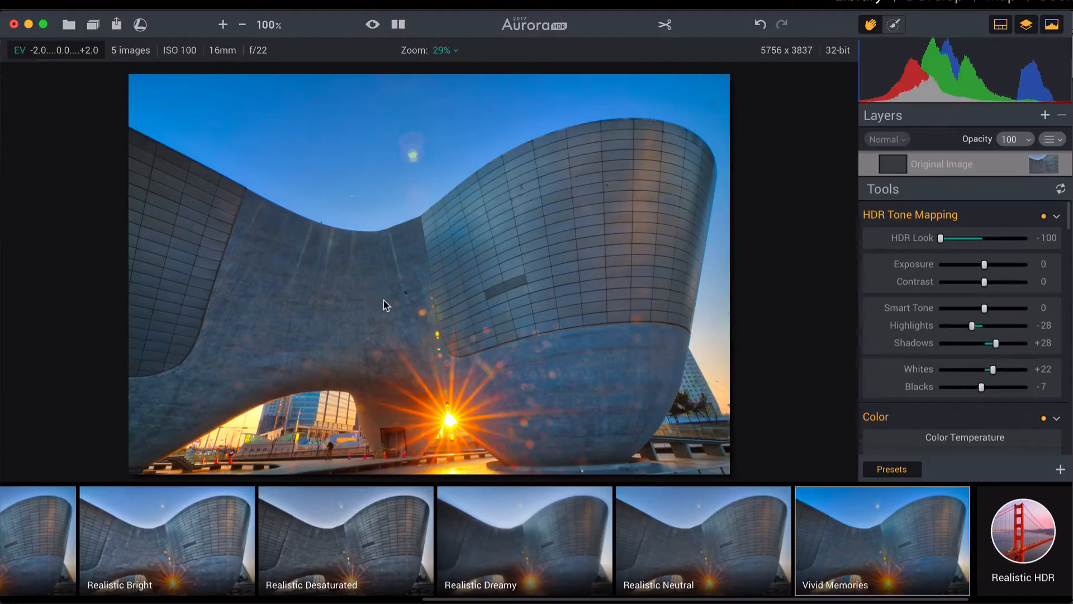
mouse_move(387, 306)
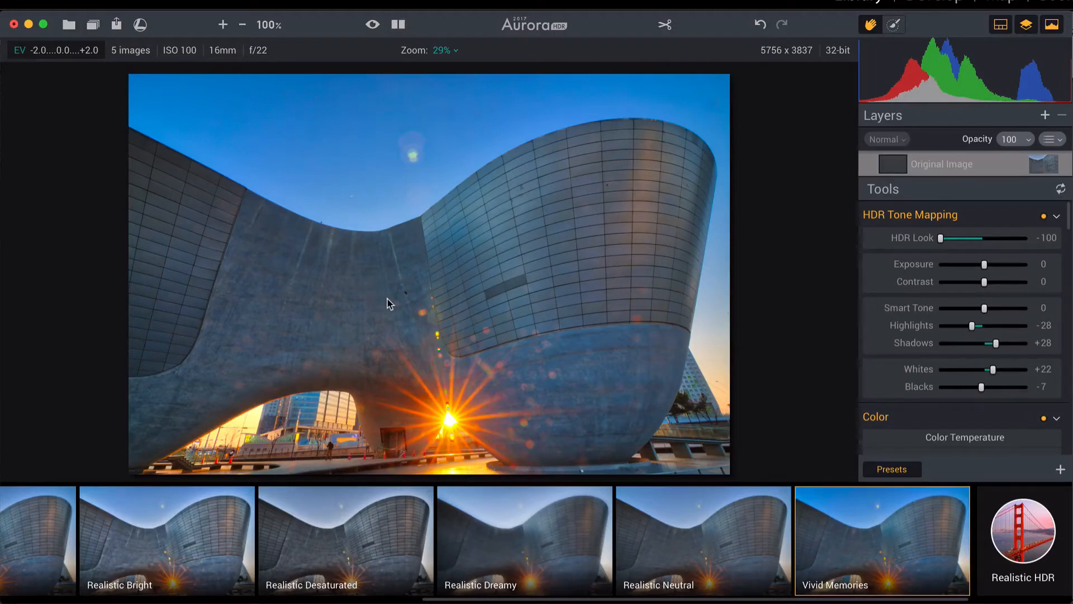
mouse_move(593, 309)
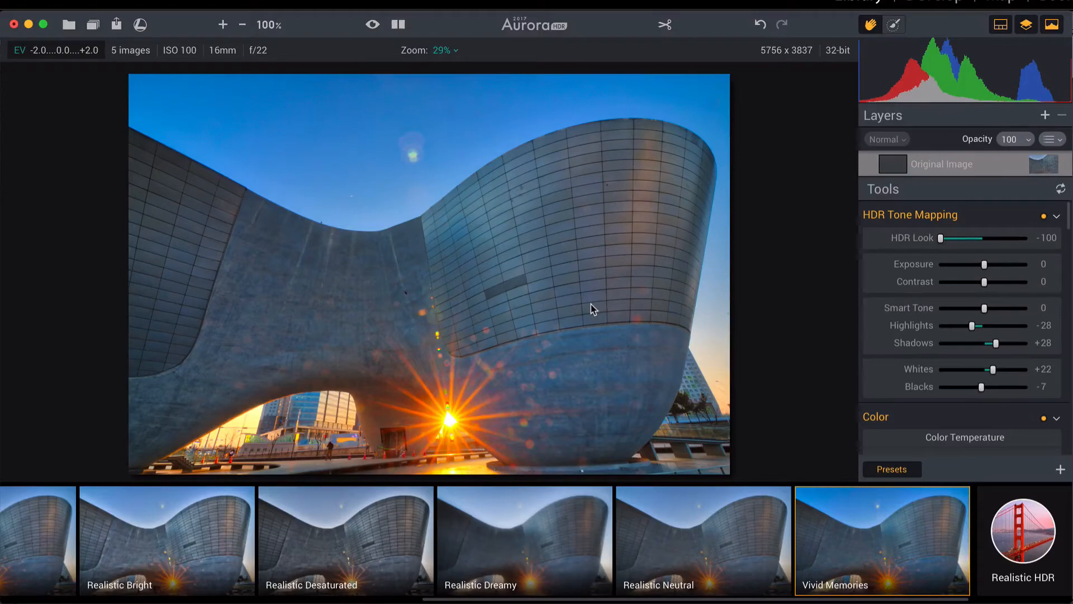
mouse_move(716, 315)
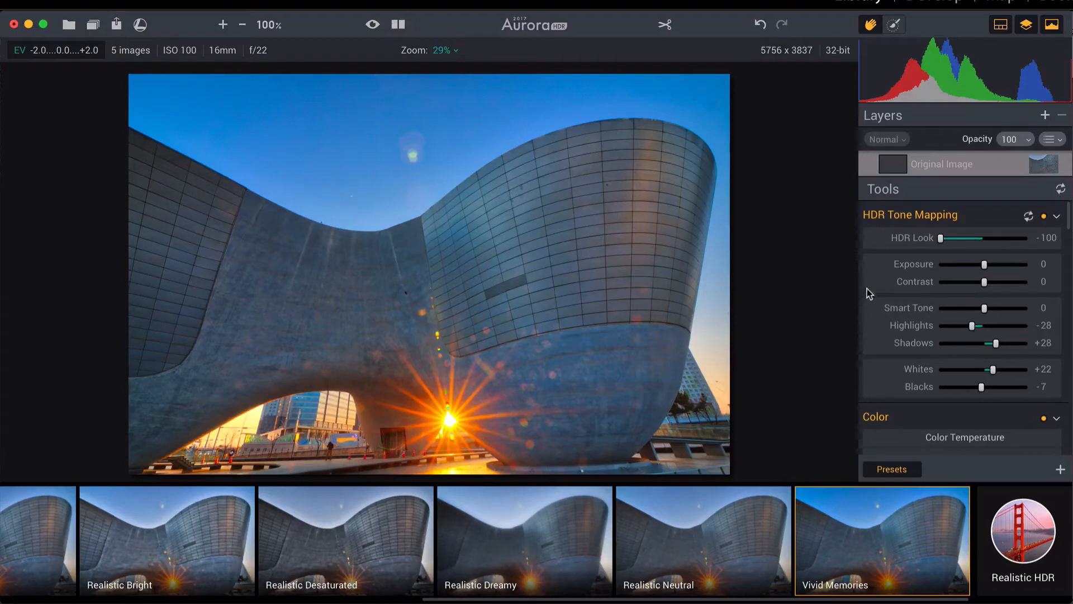
mouse_move(870, 284)
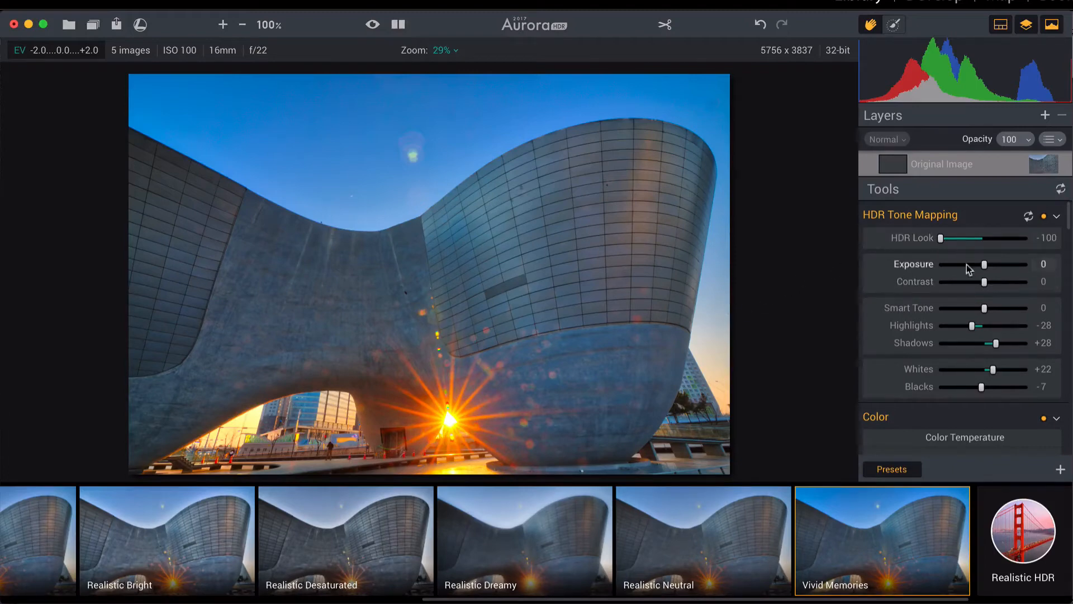
mouse_move(955, 248)
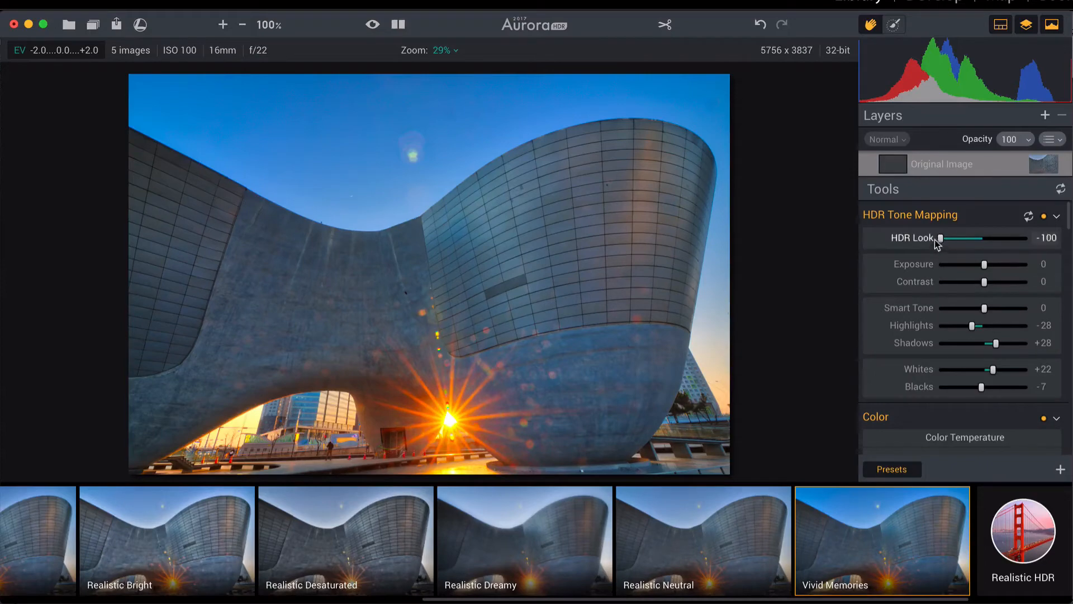
drag(940, 238, 1008, 238)
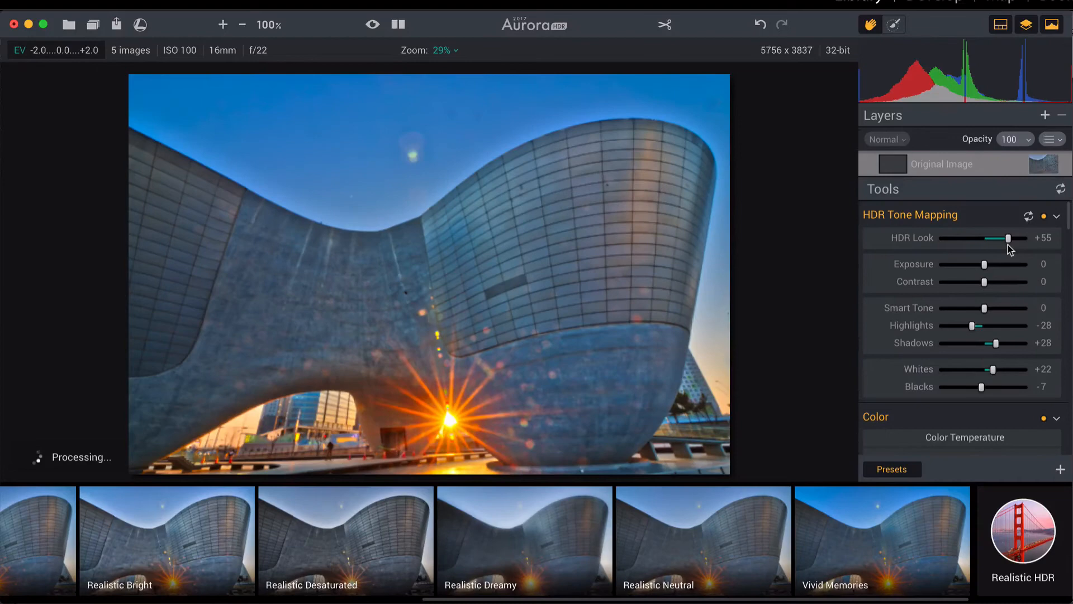
drag(1008, 238, 1017, 238)
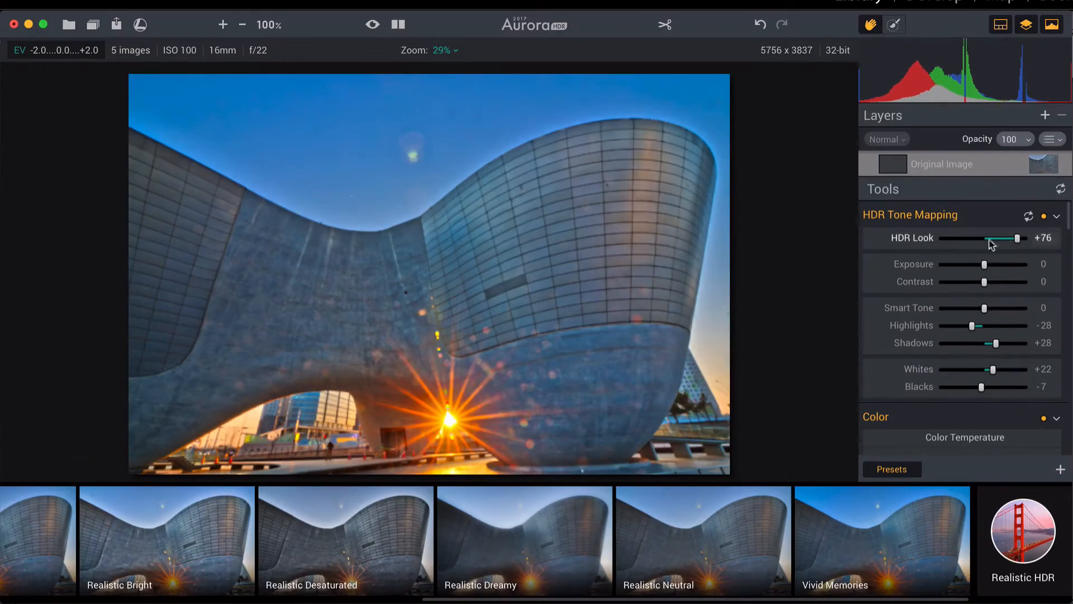
drag(1016, 238, 941, 238)
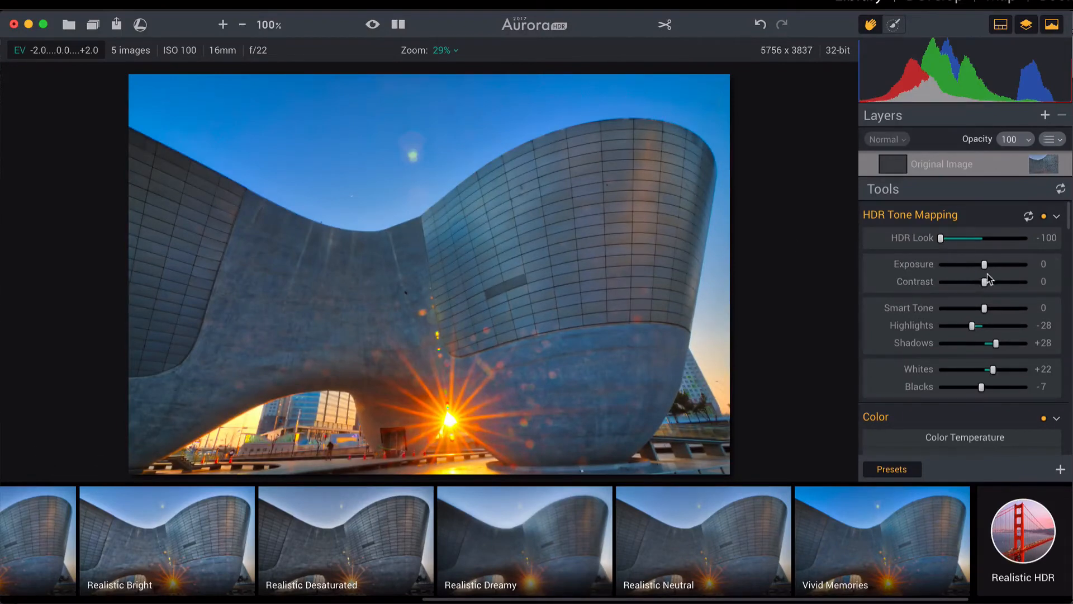
Set tone mapping Exposure −4, Smart Tone +8 and Blacks −8.
drag(984, 265, 980, 265)
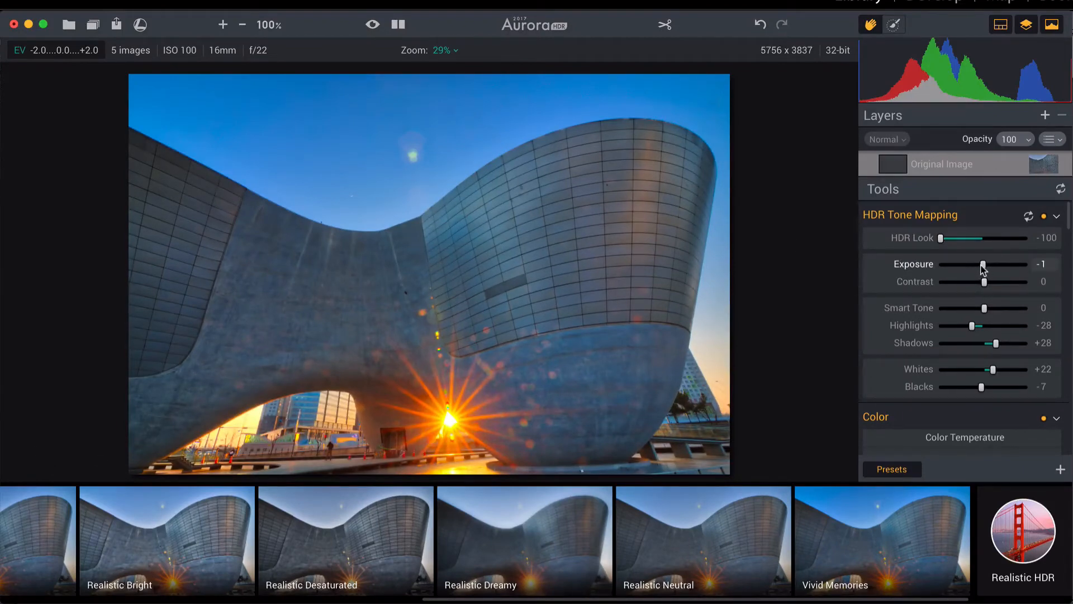
drag(984, 266, 981, 266)
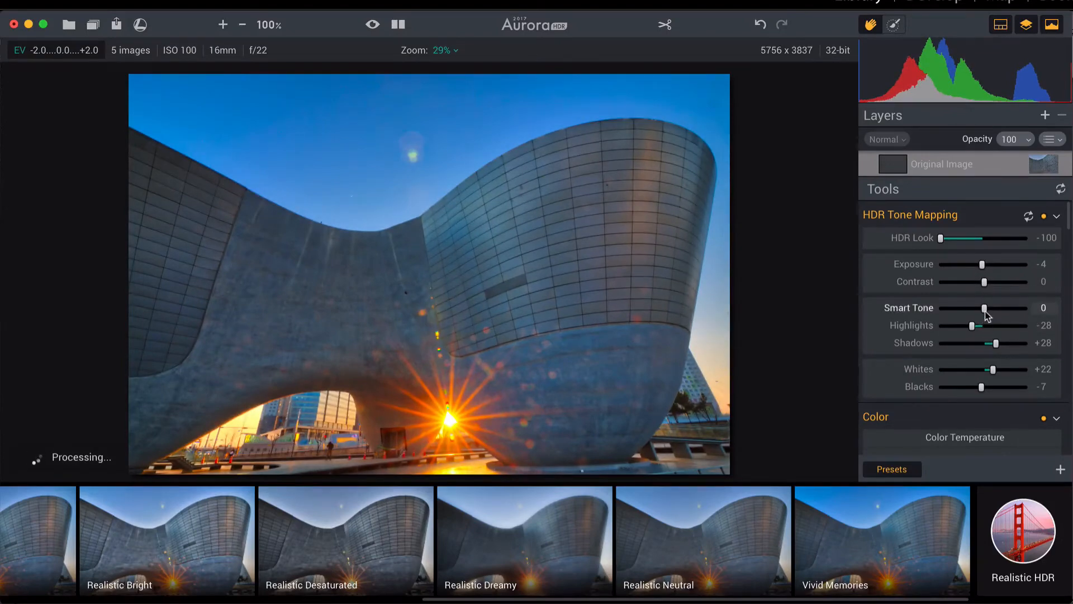
drag(984, 309, 991, 309)
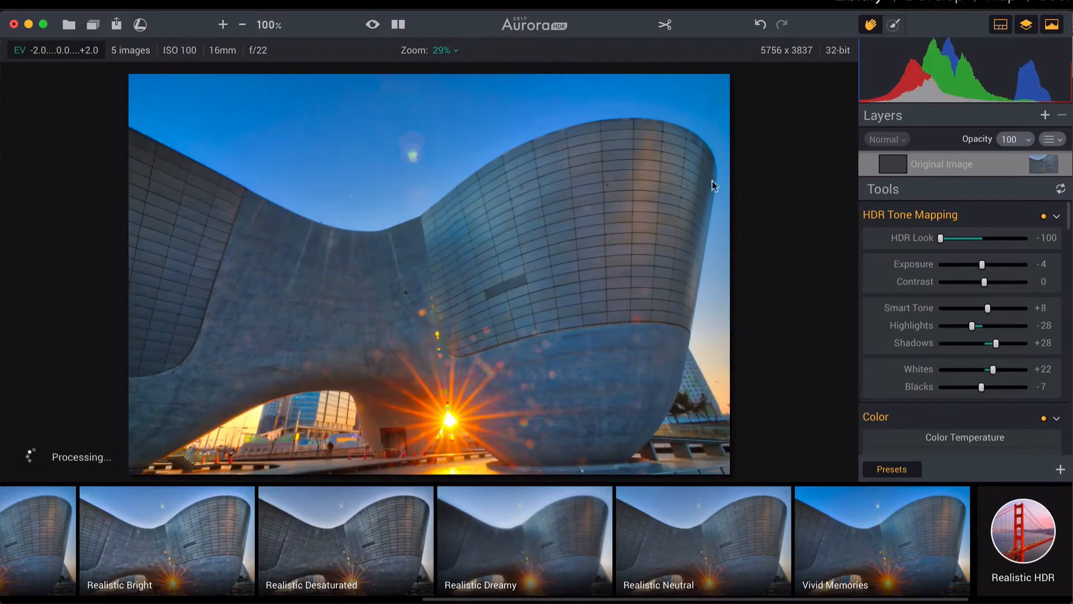
mouse_move(719, 191)
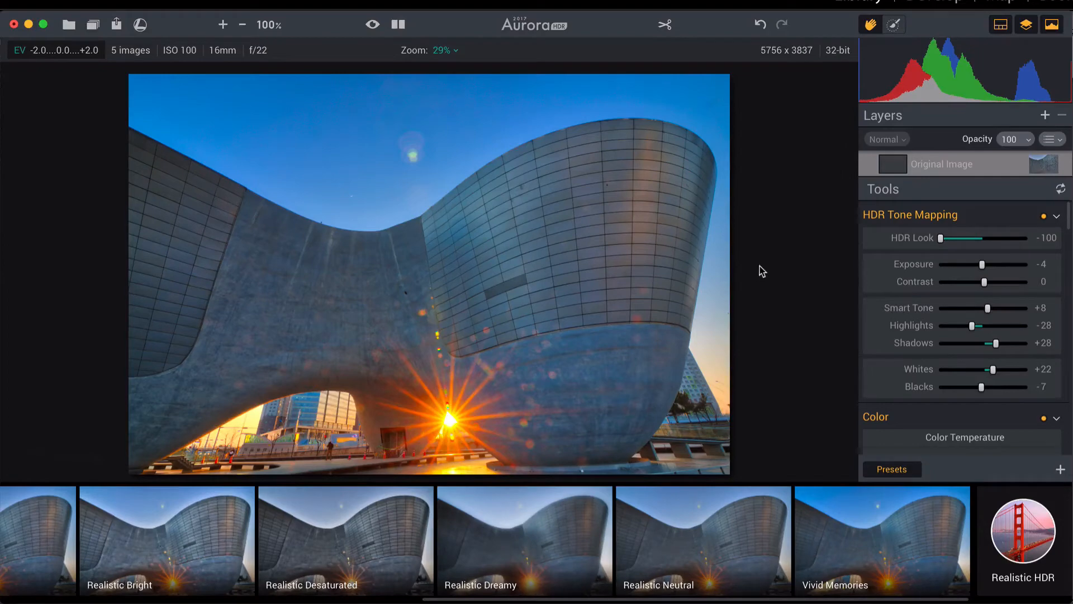
mouse_move(761, 311)
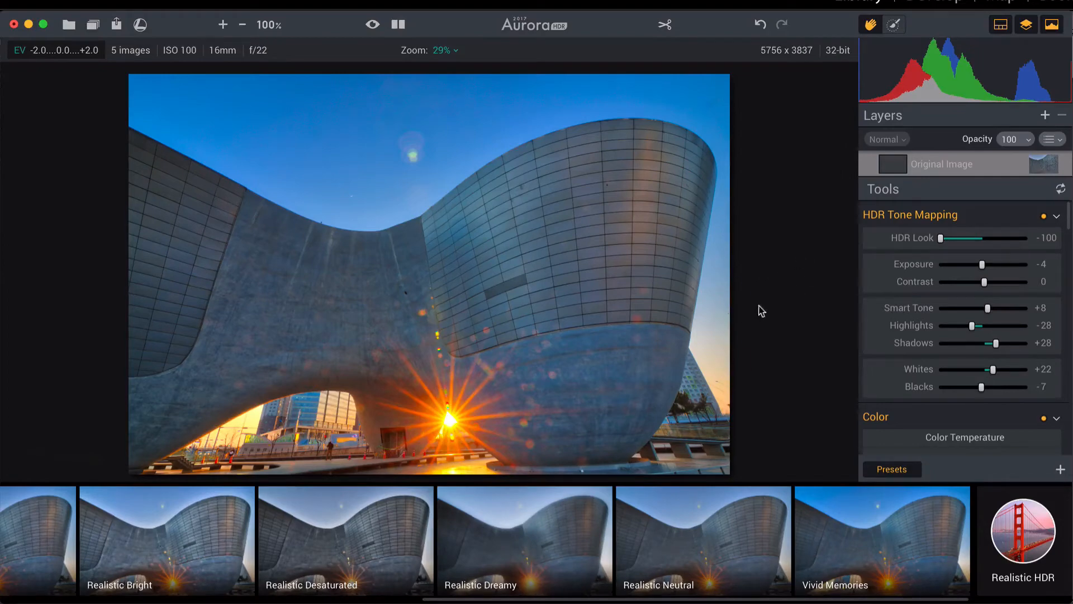
mouse_move(789, 221)
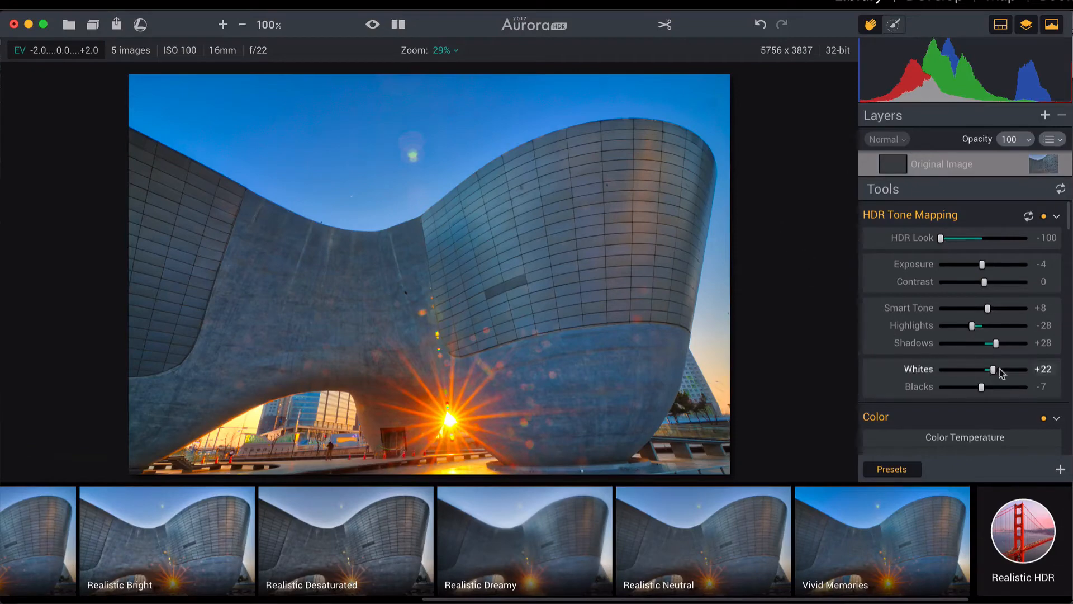
mouse_move(980, 390)
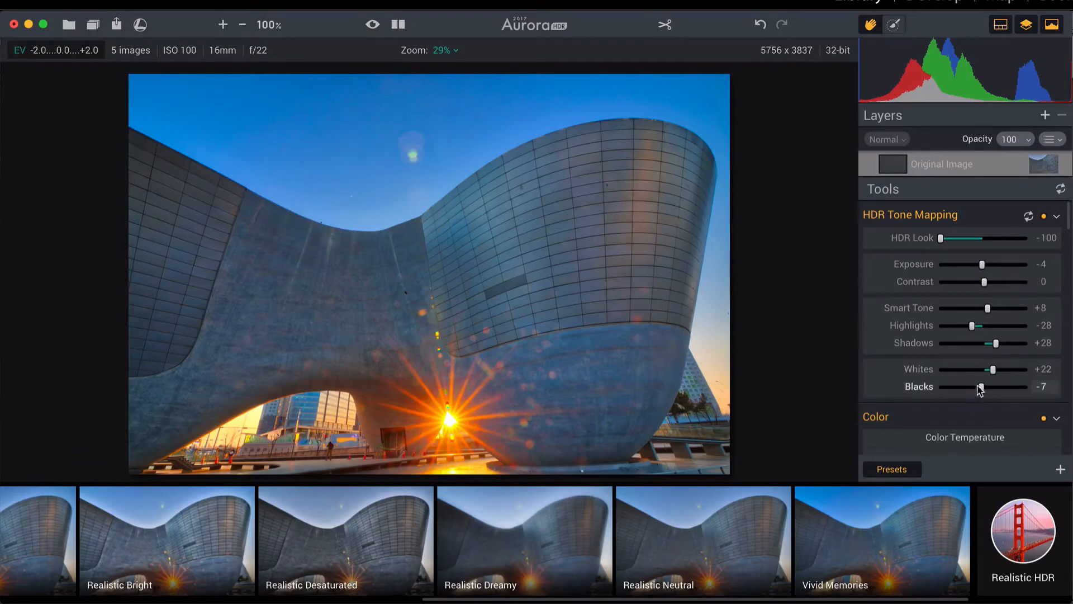
drag(980, 386, 977, 387)
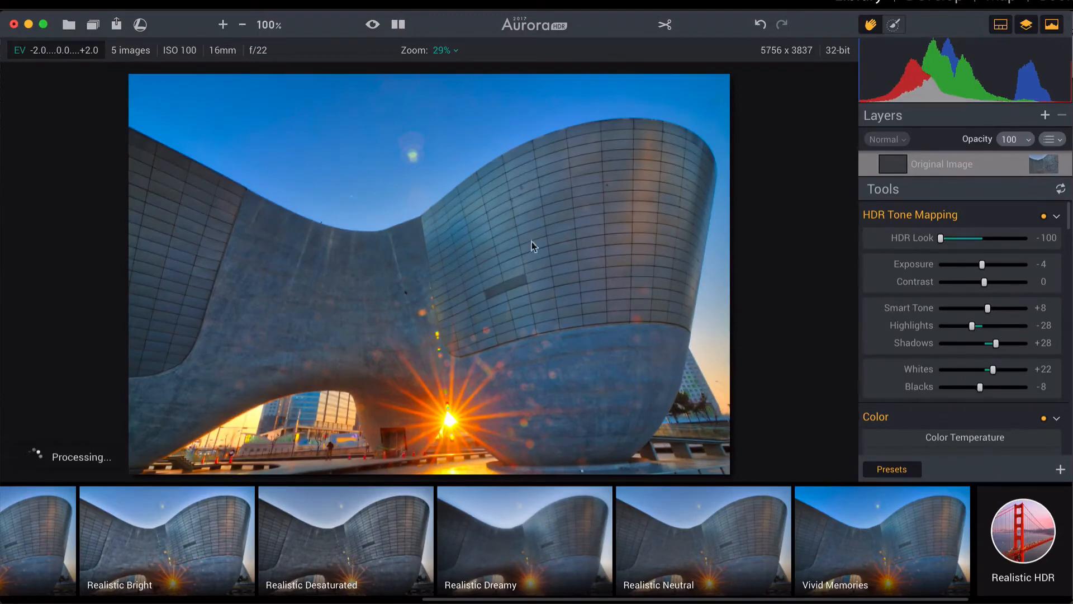
mouse_move(658, 145)
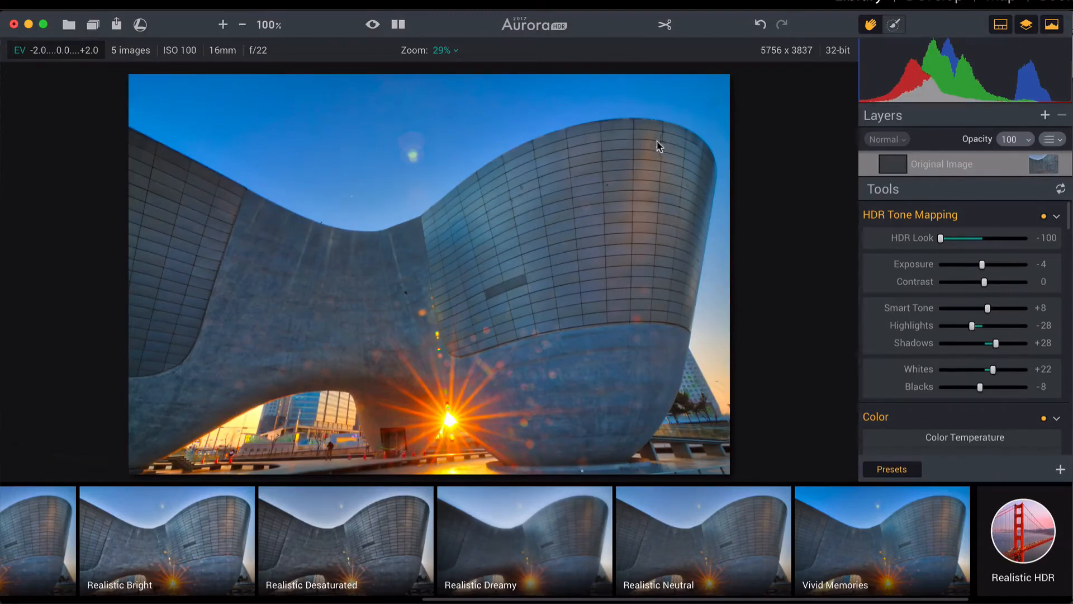
mouse_move(411, 337)
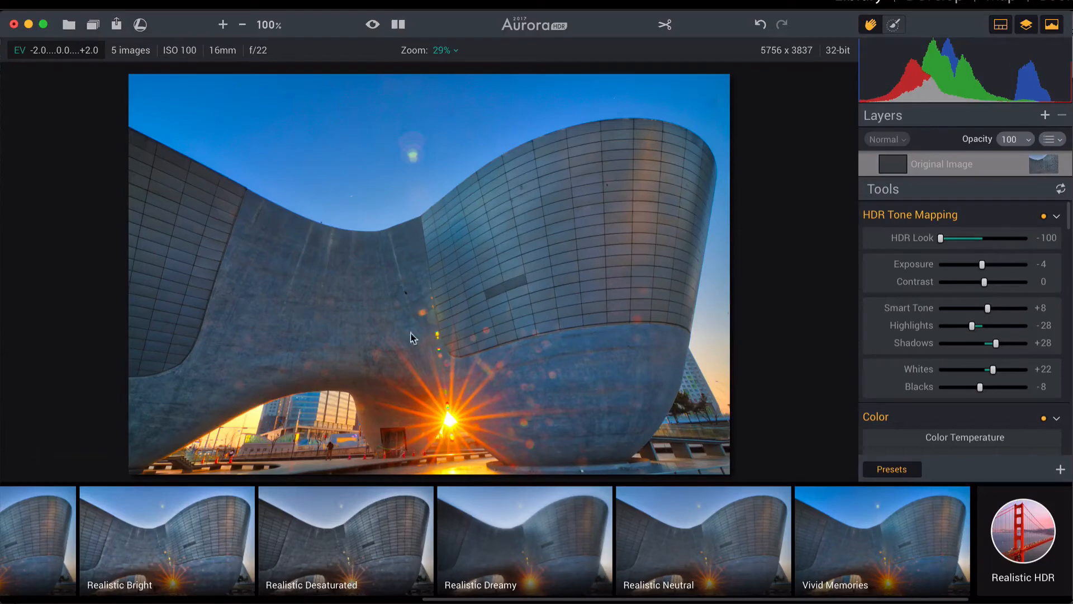
mouse_move(717, 438)
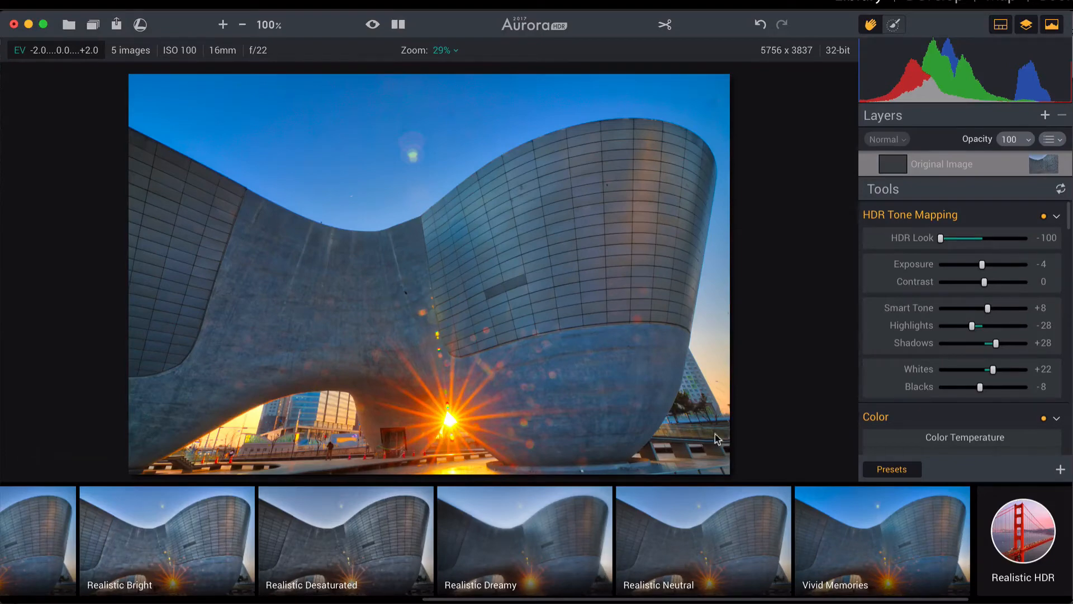
mouse_move(495, 281)
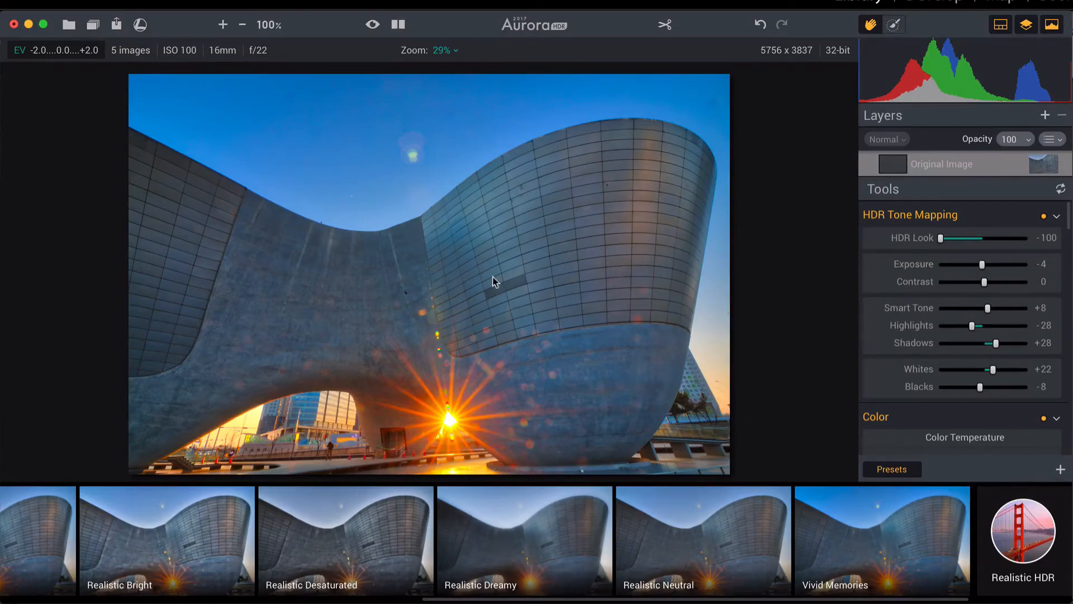
mouse_move(536, 178)
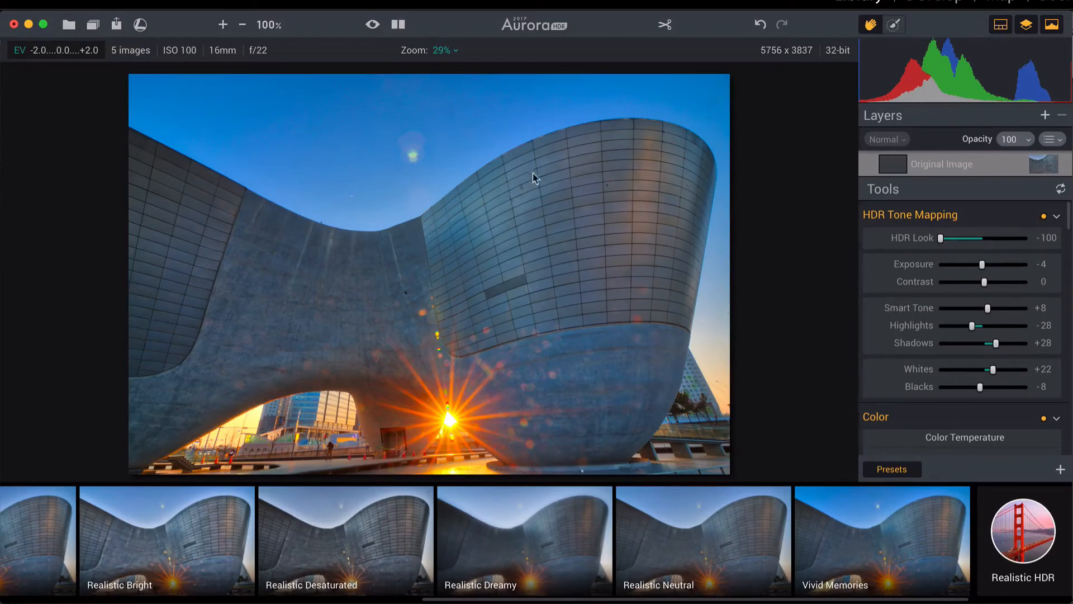
mouse_move(755, 297)
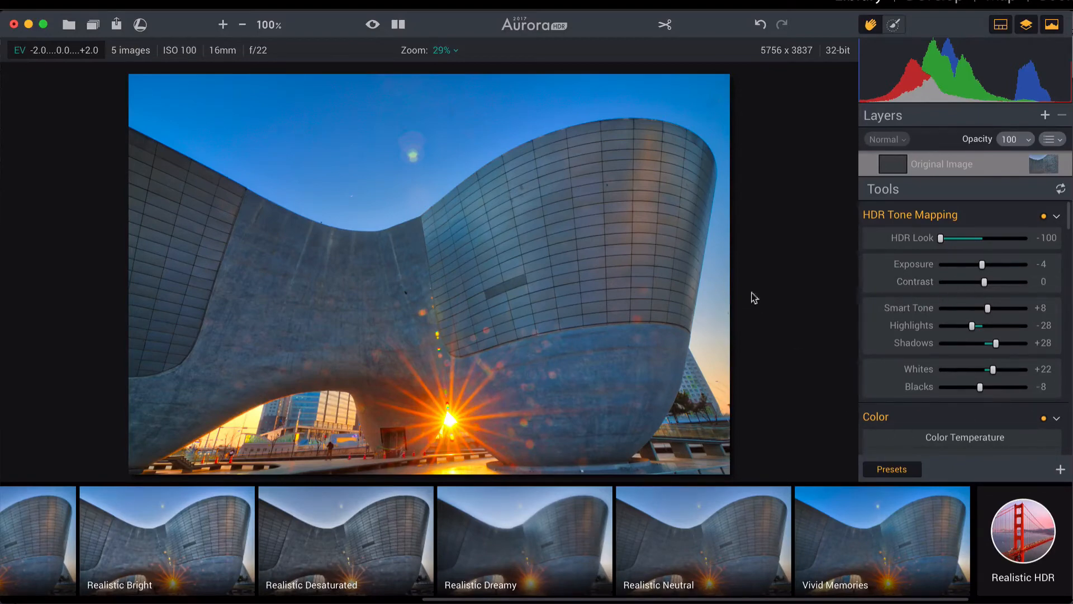
mouse_move(216, 145)
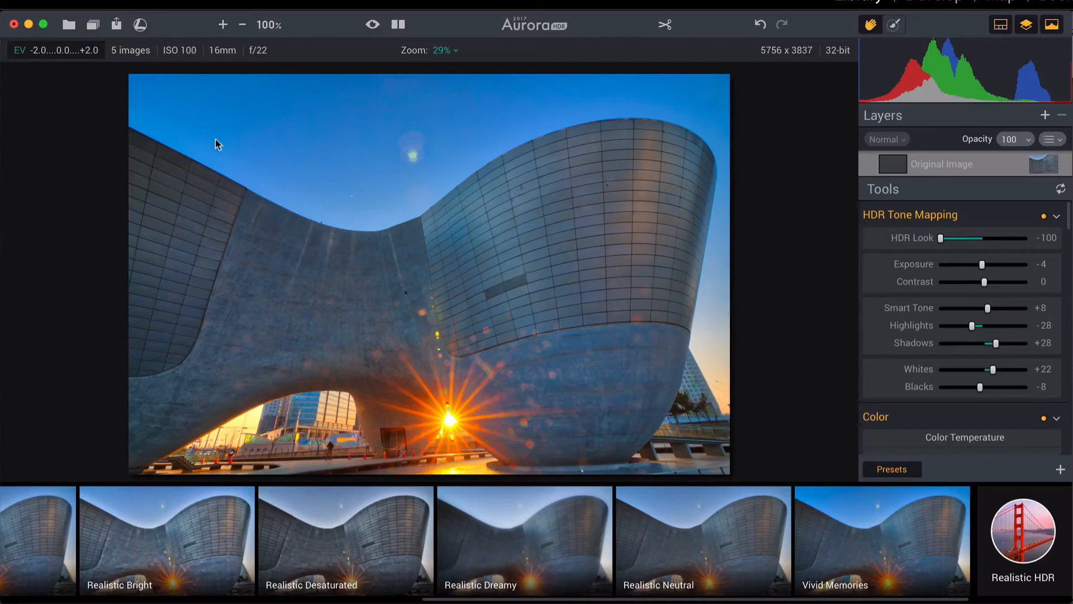
mouse_move(774, 427)
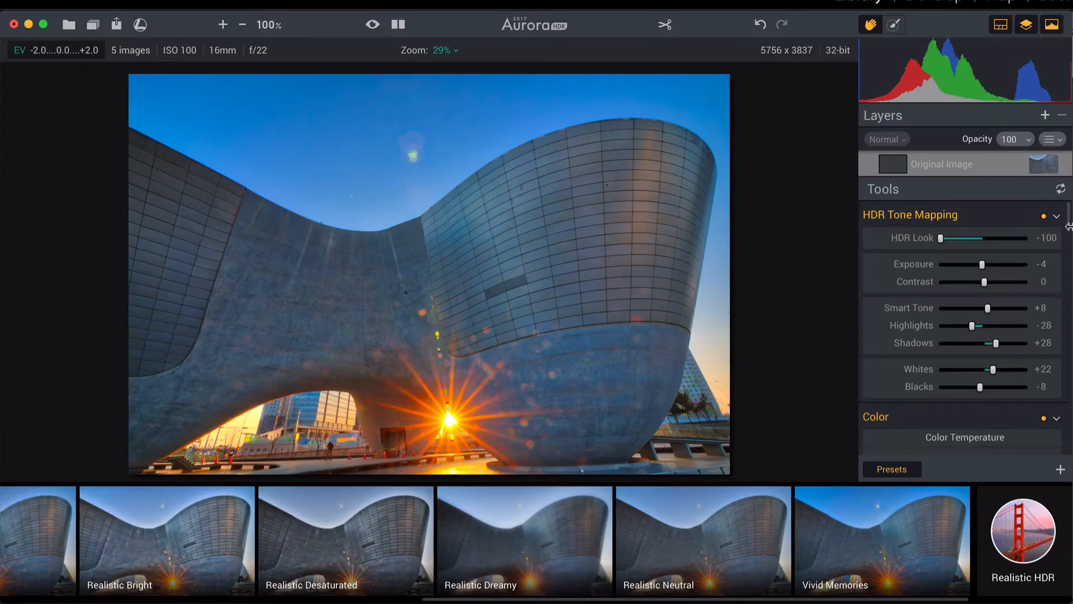
click(1057, 215)
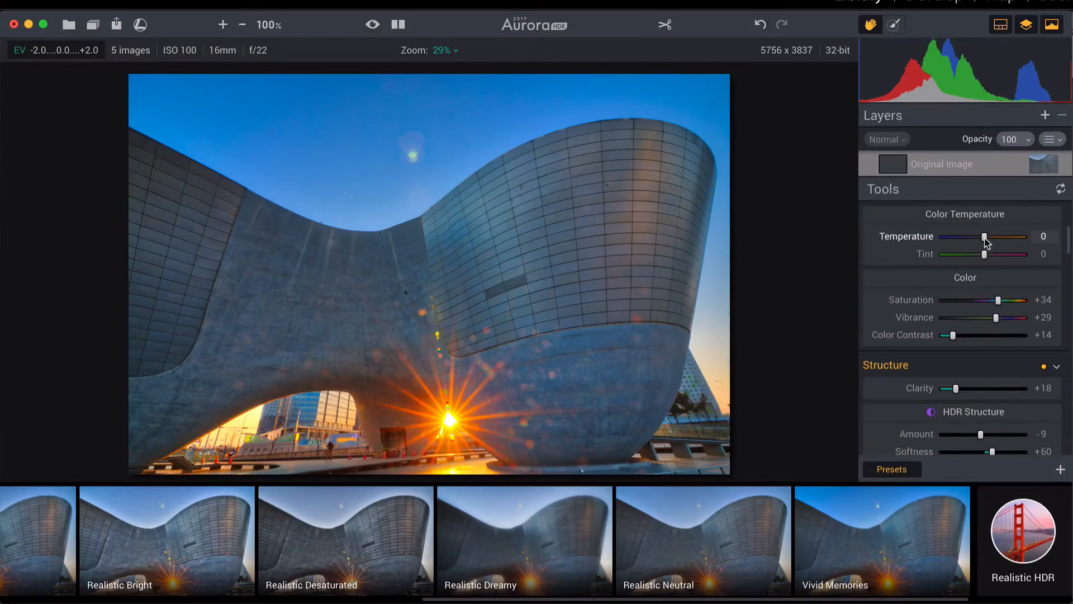
drag(983, 236, 1004, 236)
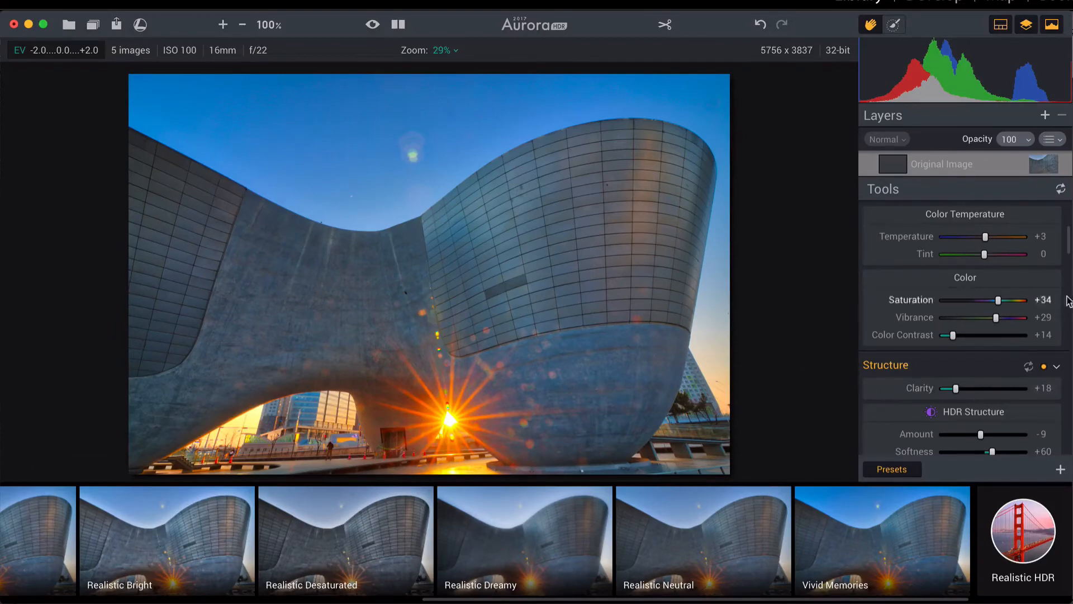
scroll(down, 3)
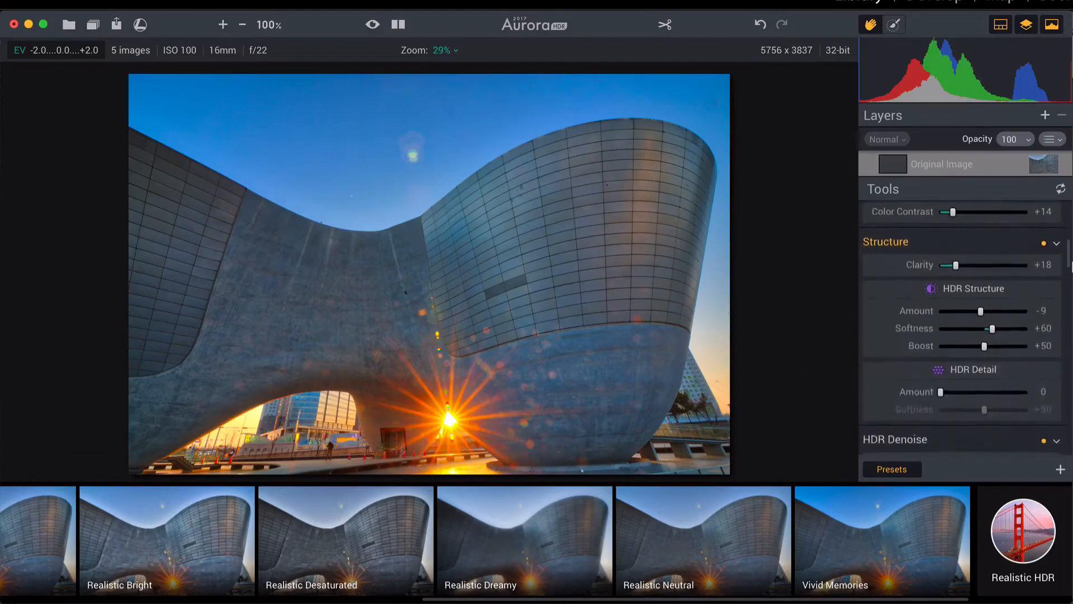
scroll(down, 3)
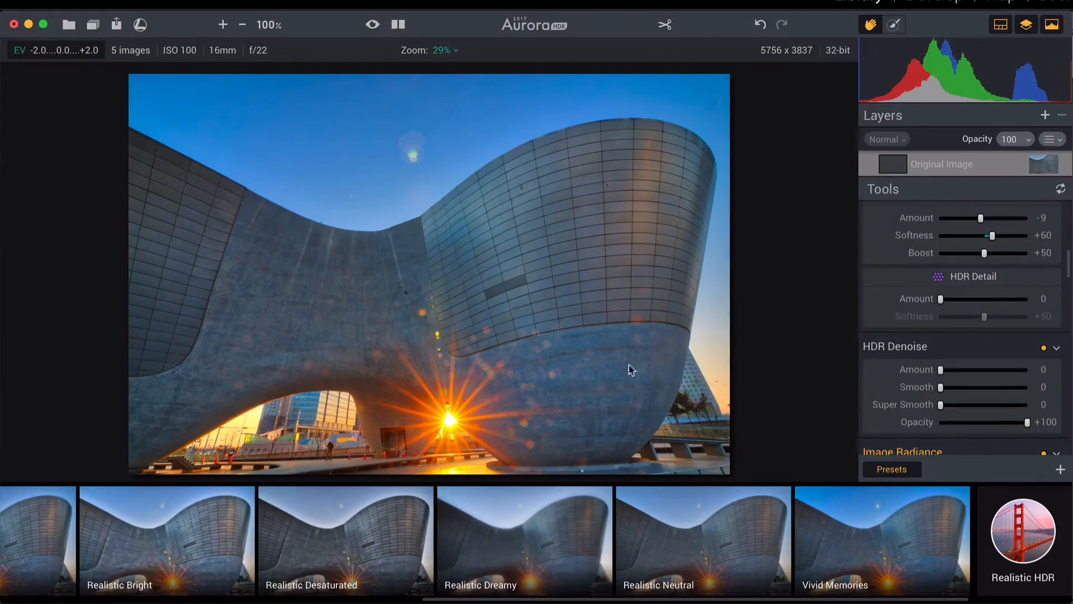
mouse_move(841, 354)
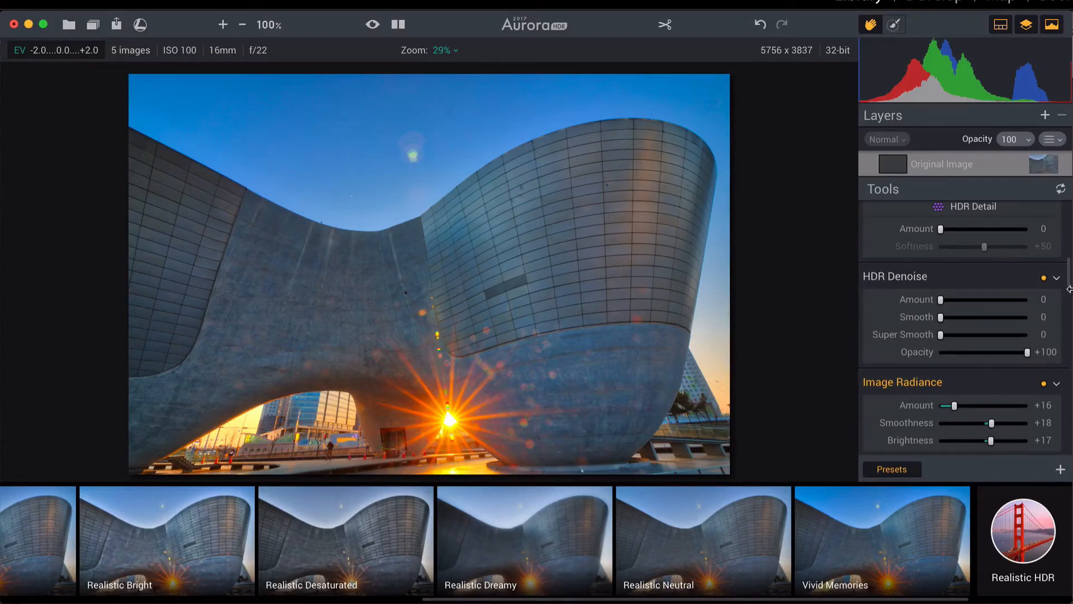
scroll(down, 3)
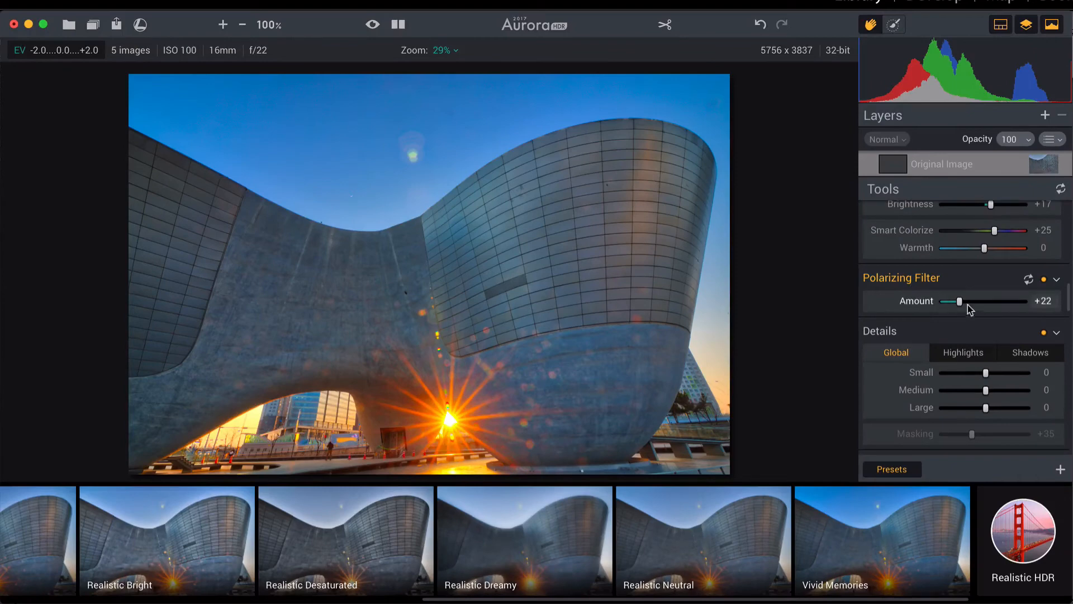
mouse_move(961, 306)
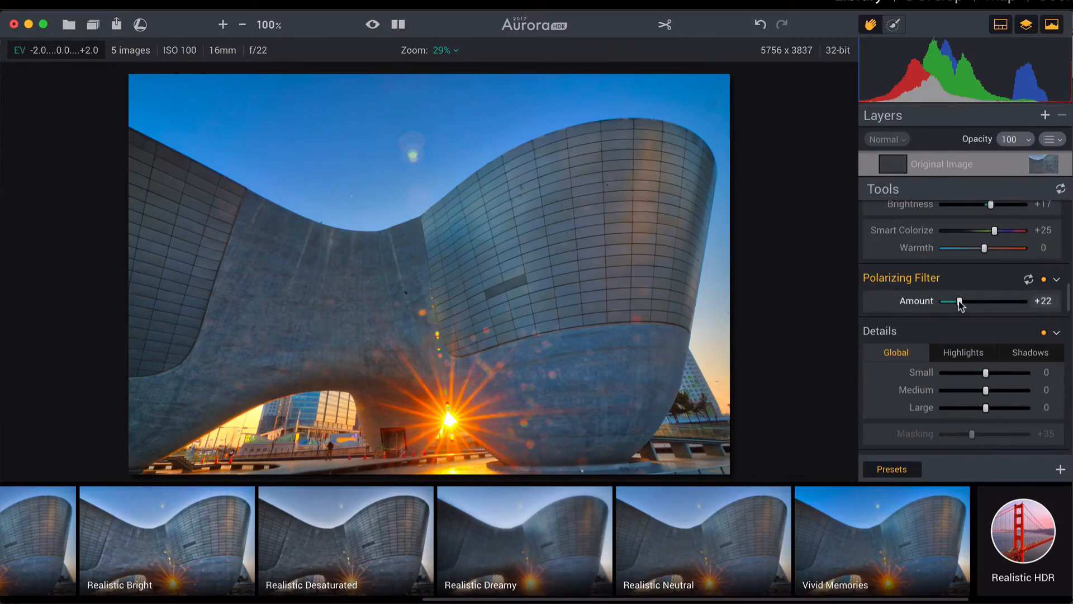
Raise Polarizing Filter Amount to +35 and Details Small +3, Medium +5.
drag(959, 300, 970, 301)
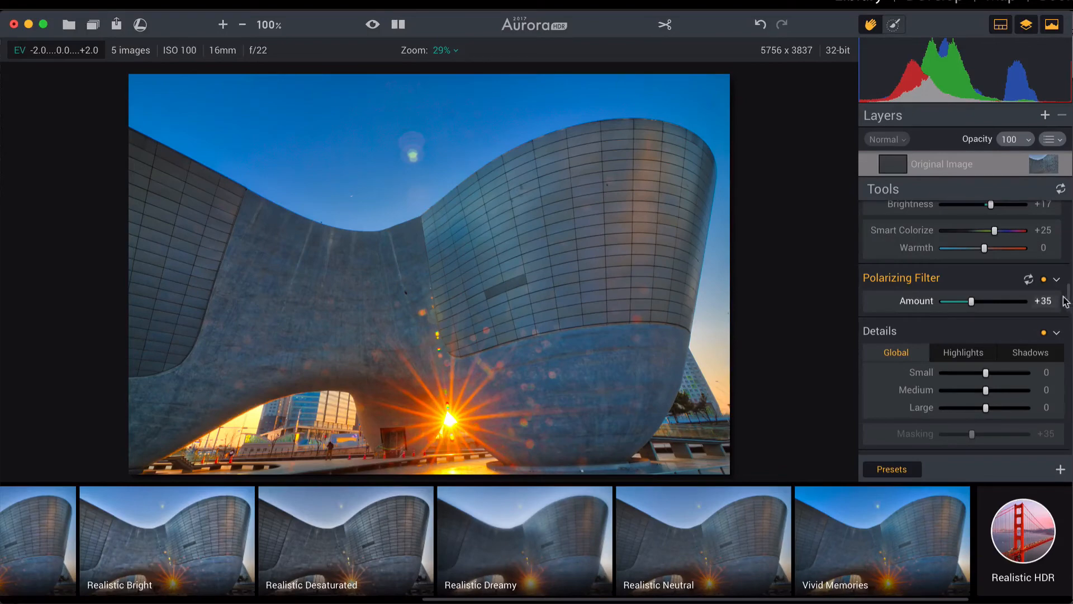
scroll(down, 3)
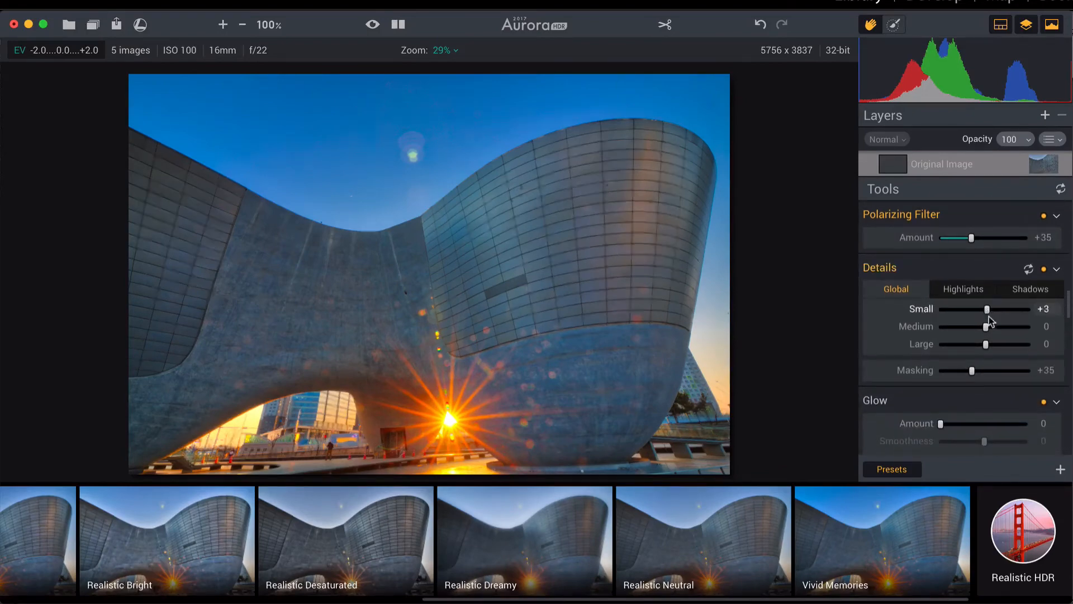
drag(972, 326, 987, 325)
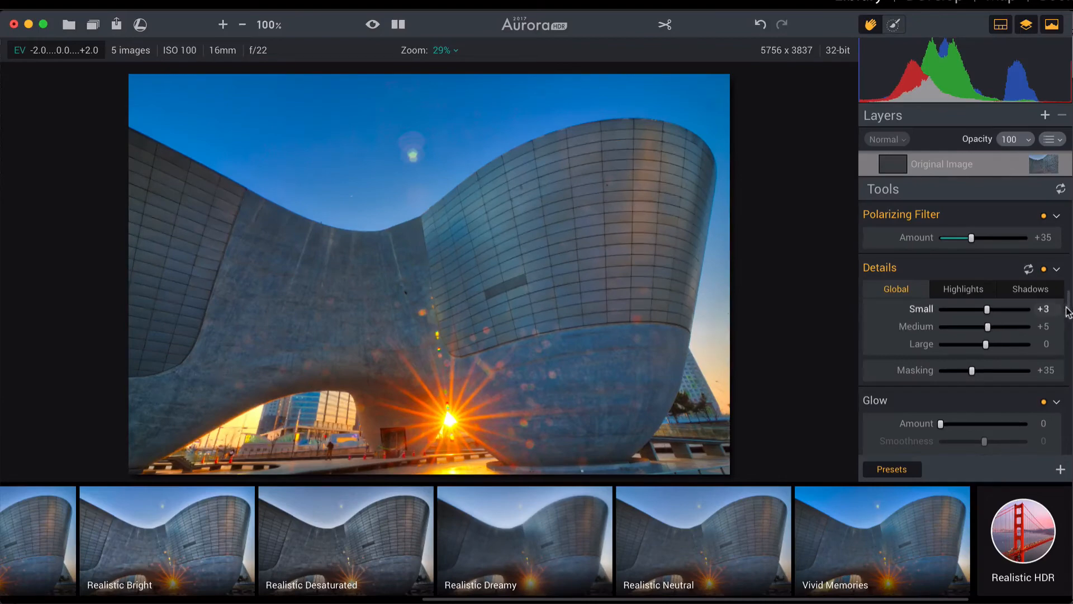
scroll(down, 3)
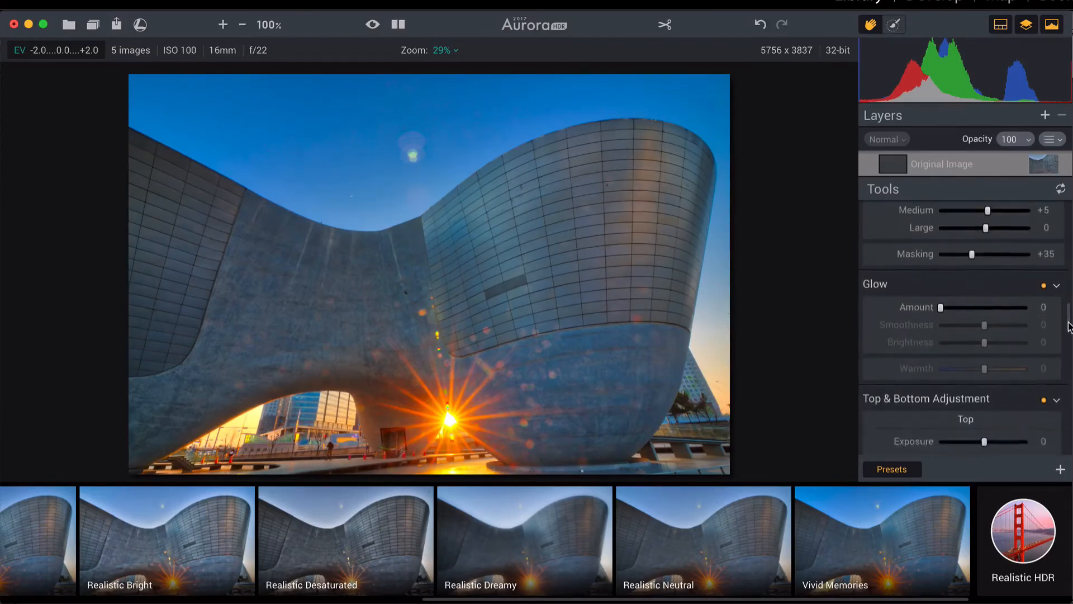
scroll(down, 3)
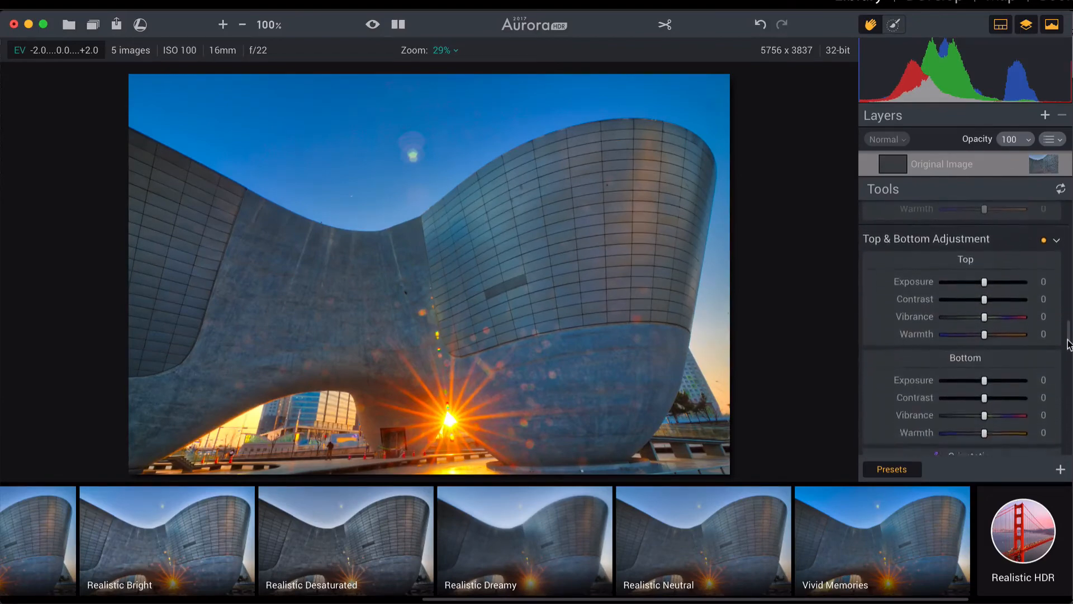
scroll(down, 3)
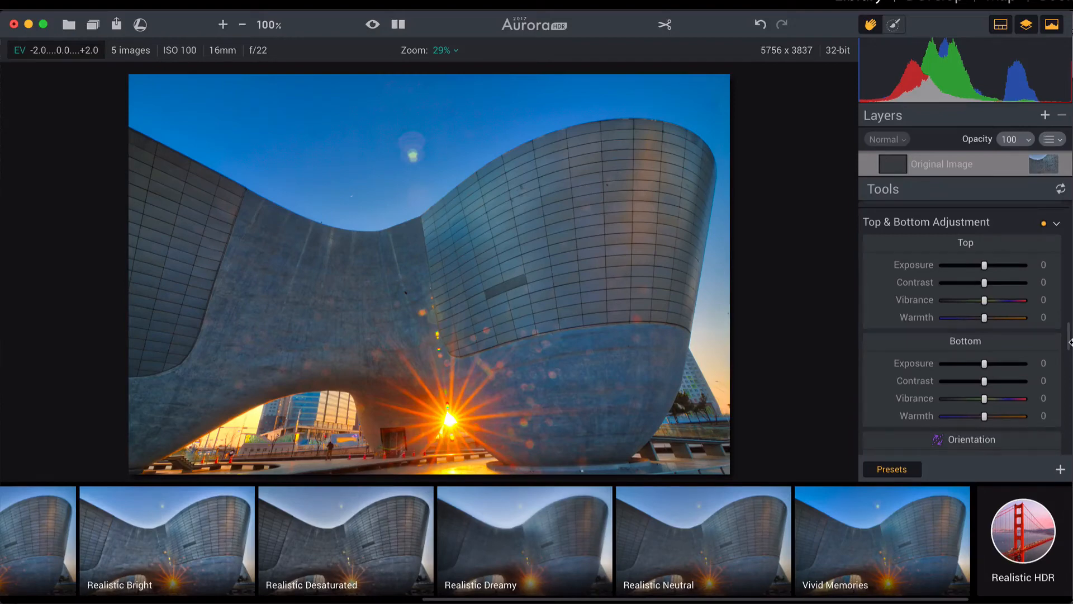
mouse_move(478, 265)
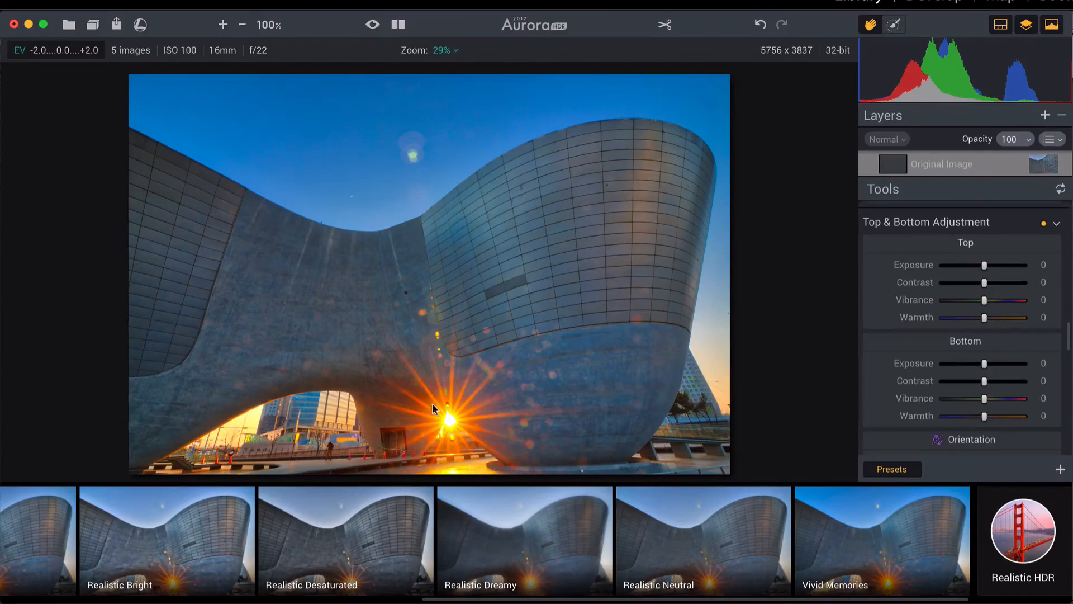
mouse_move(452, 432)
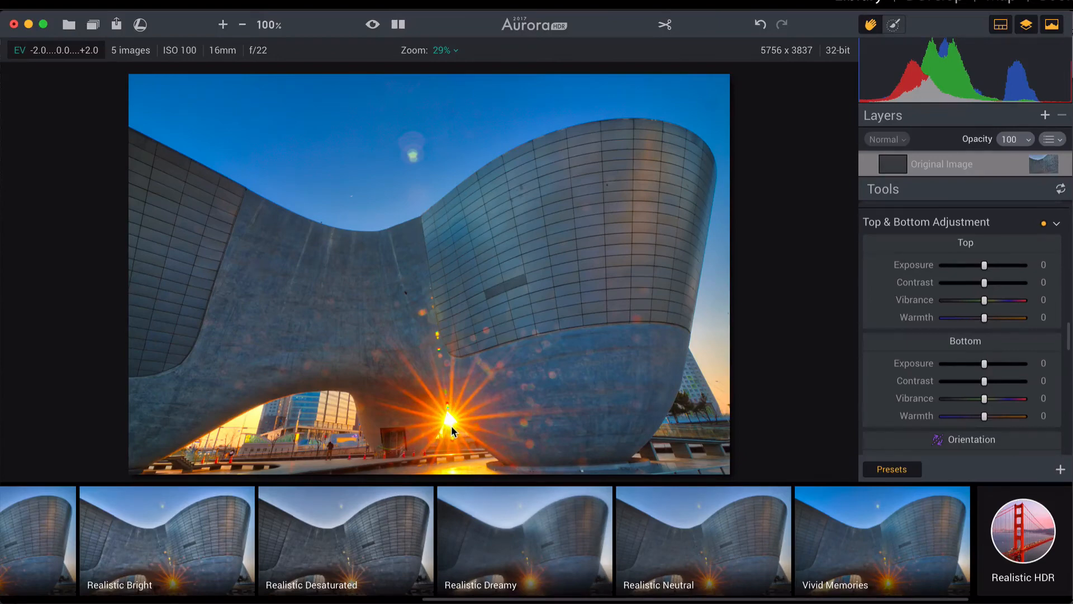
mouse_move(126, 186)
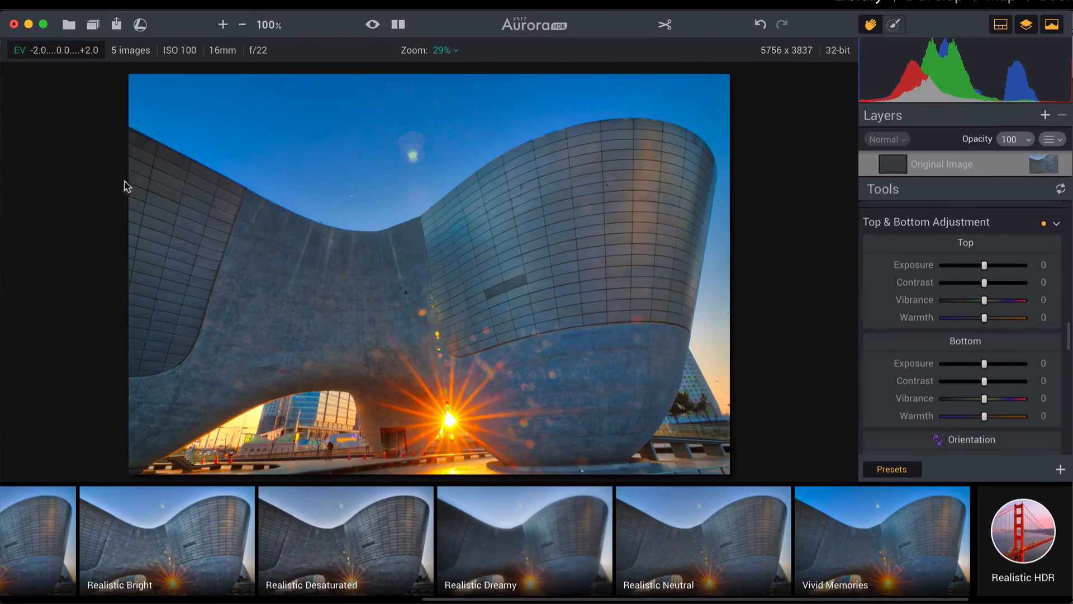
mouse_move(316, 256)
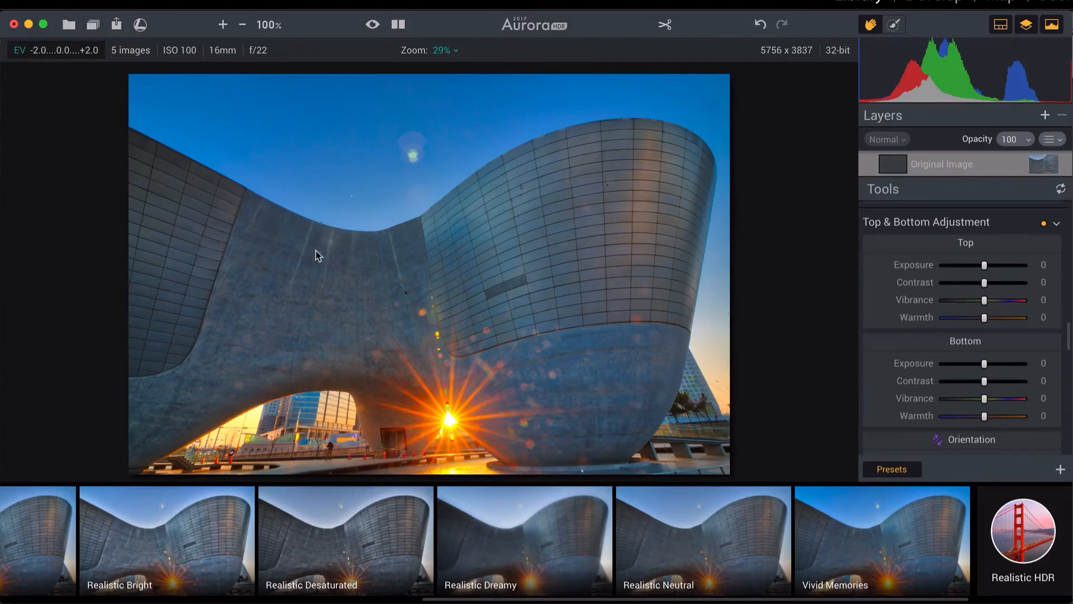
mouse_move(867, 390)
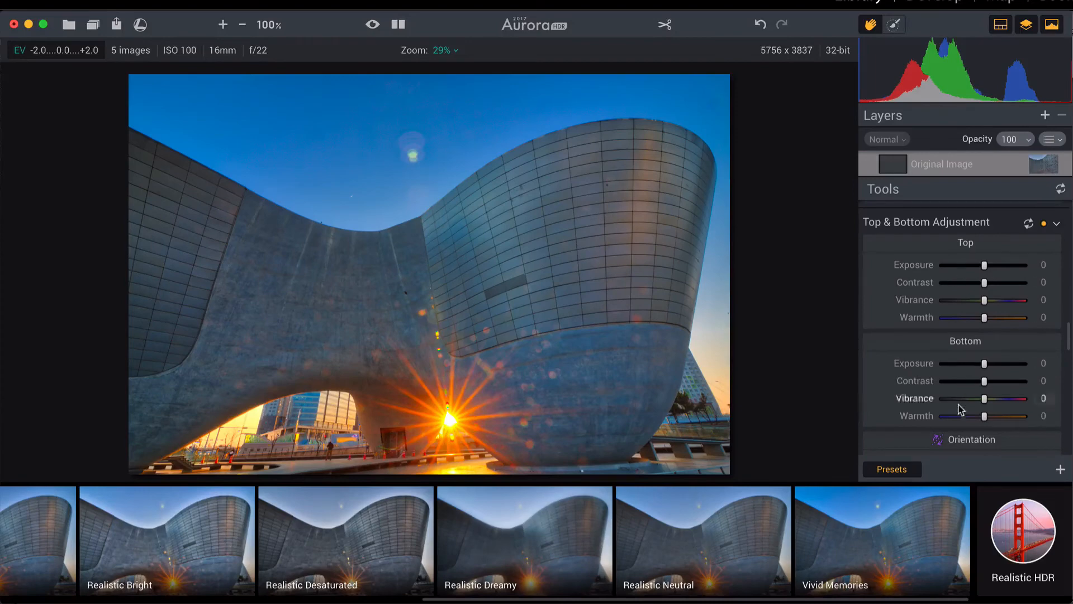
mouse_move(981, 266)
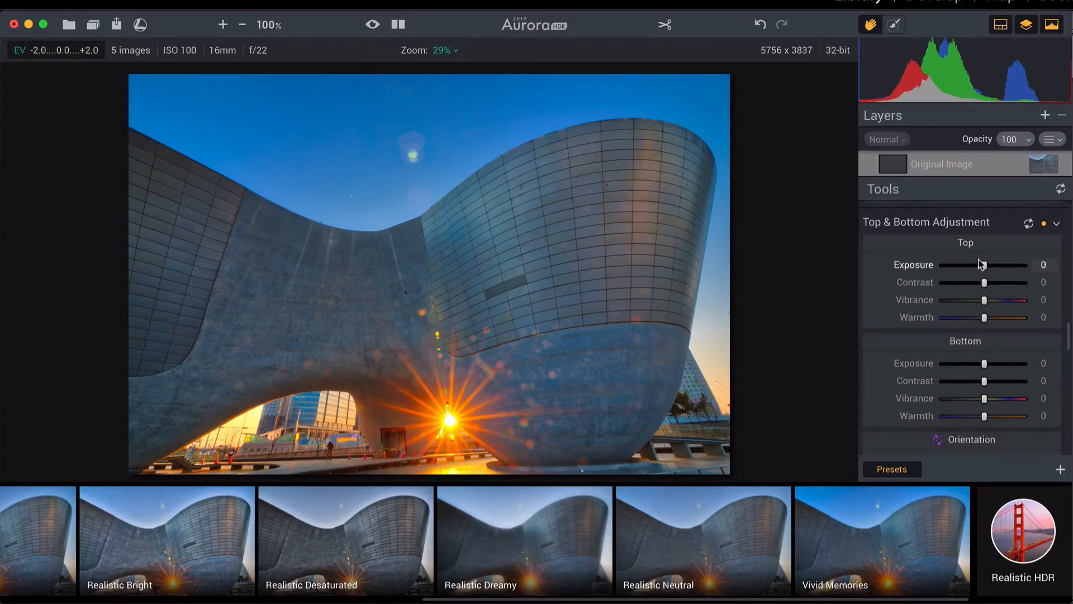
mouse_move(984, 267)
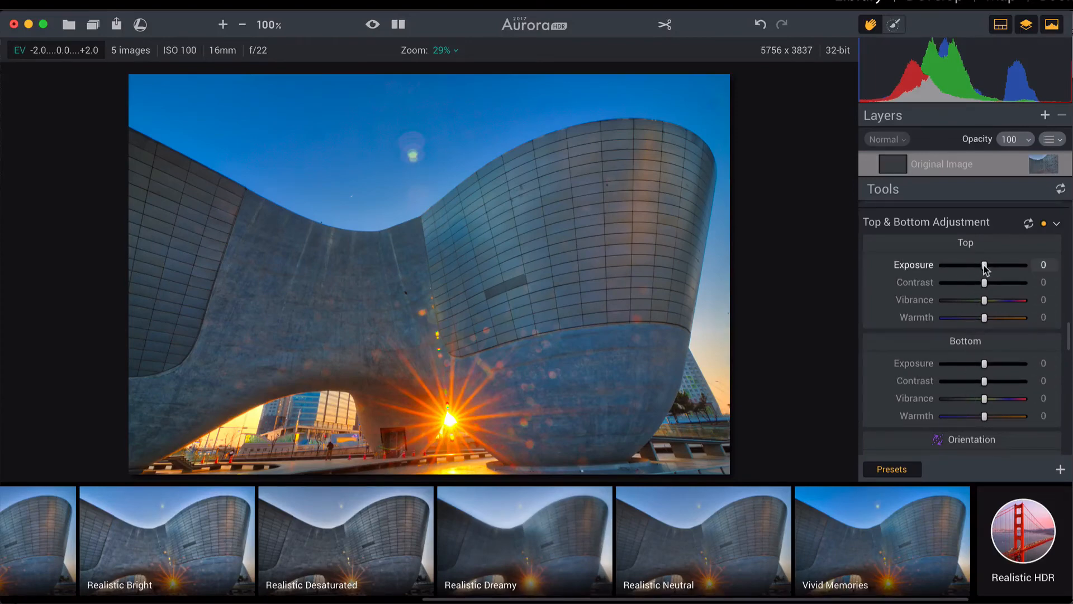
Set Top Exposure to −13 and Top Warmth to −26 in Top & Bottom Adjustment.
drag(986, 266, 983, 266)
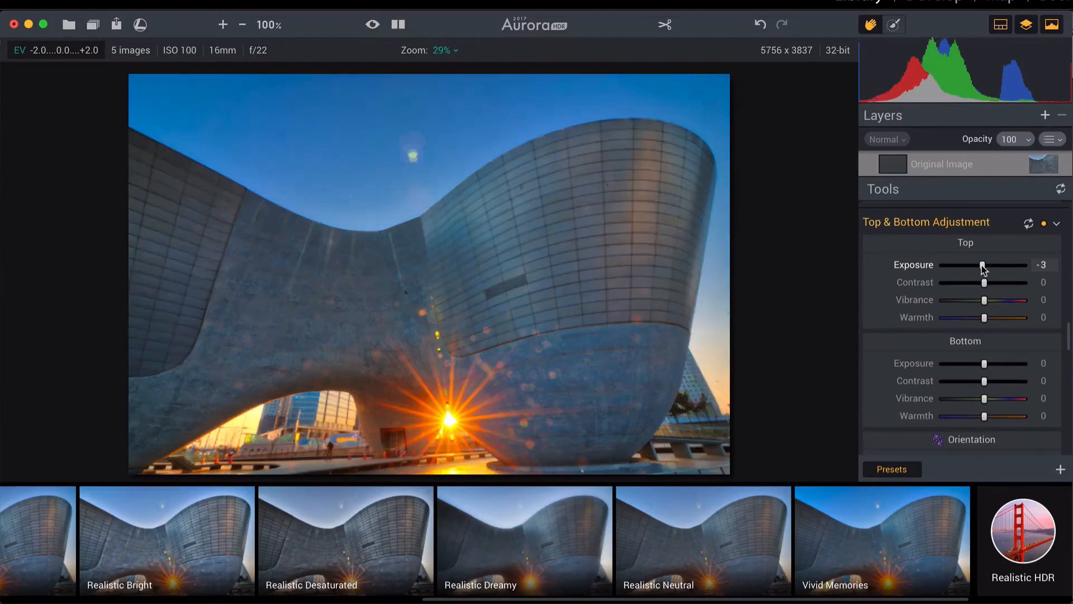
drag(1002, 265, 979, 265)
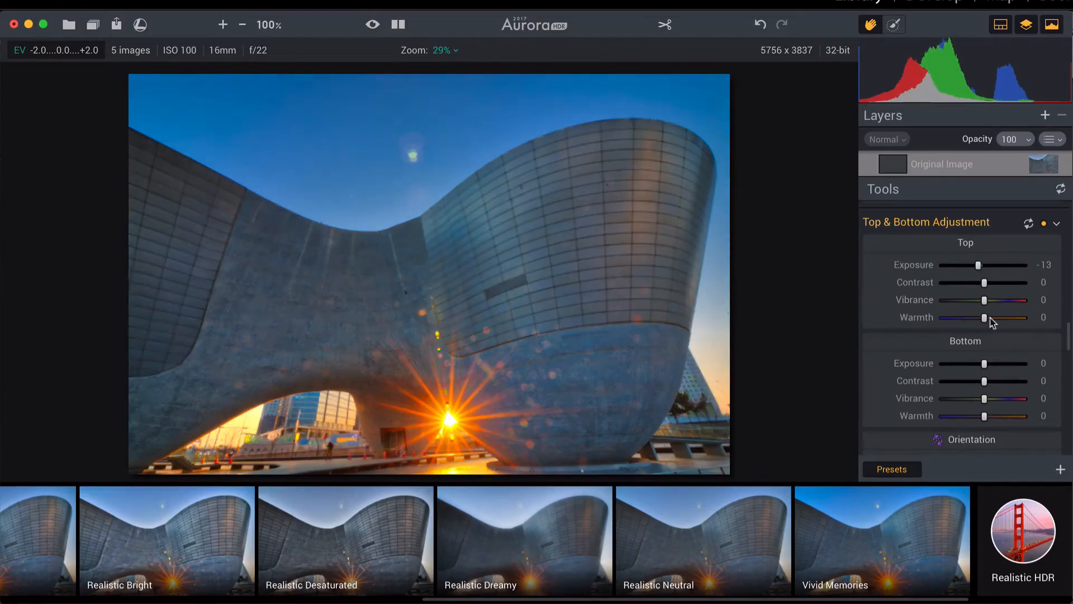
drag(984, 317, 953, 316)
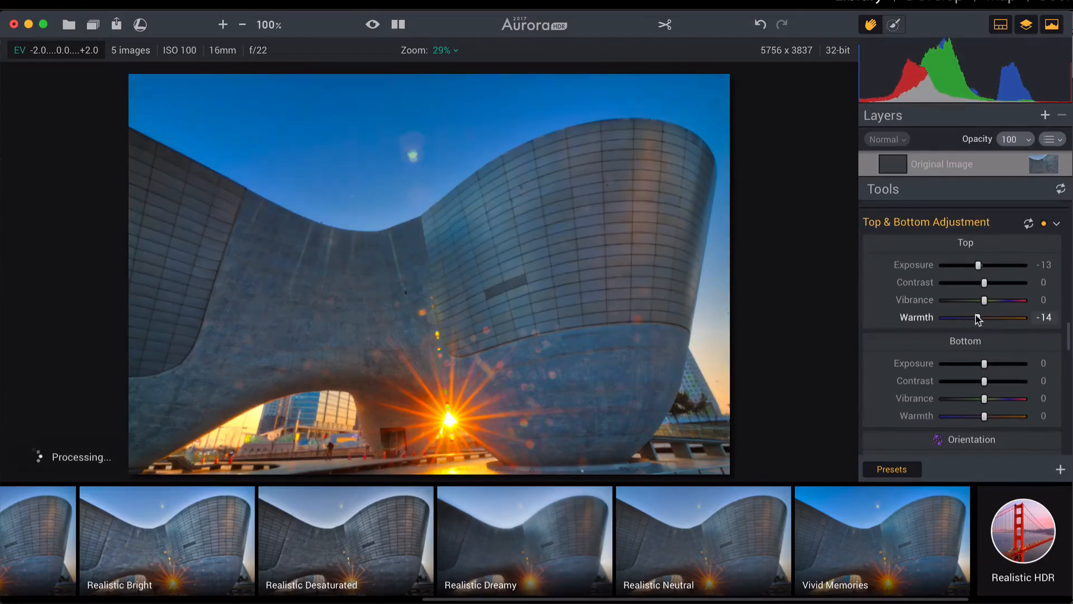
drag(979, 317, 959, 317)
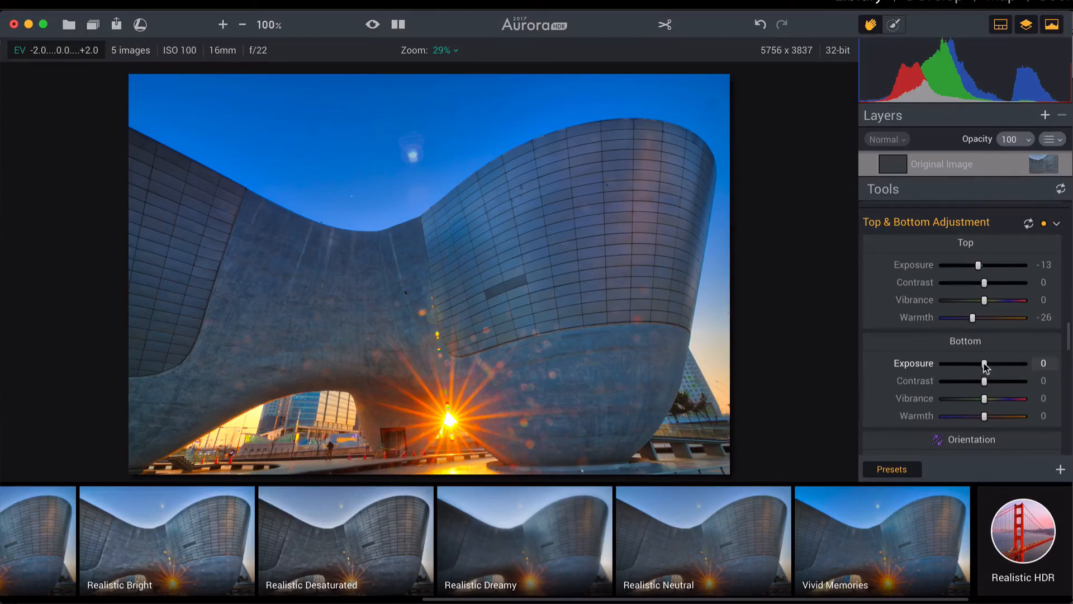
Set Bottom Exposure to +5 and Bottom Warmth to +9.
drag(984, 363, 1001, 364)
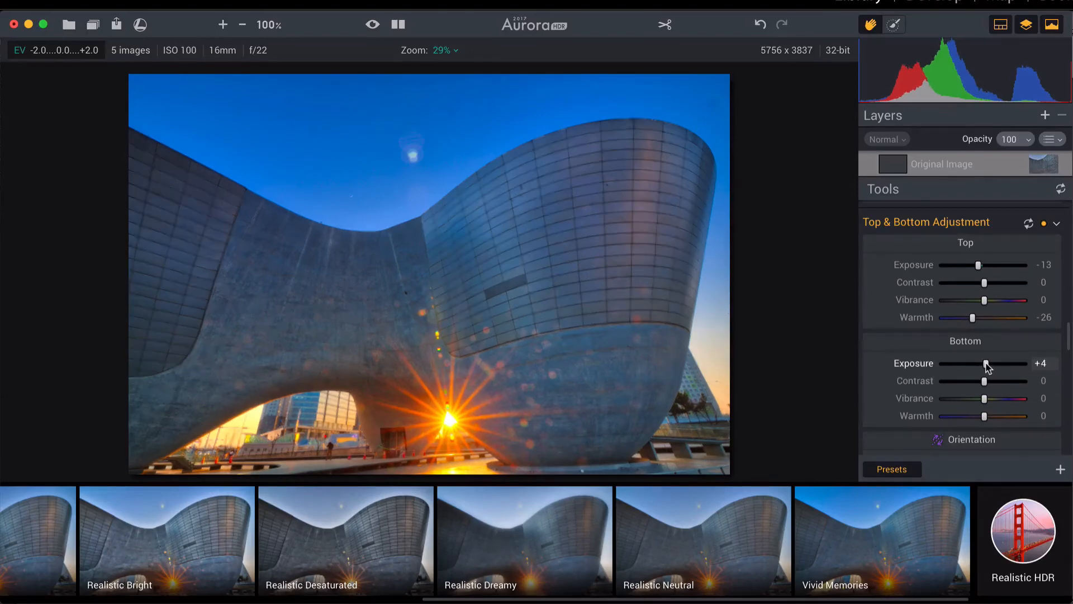
drag(984, 363, 986, 363)
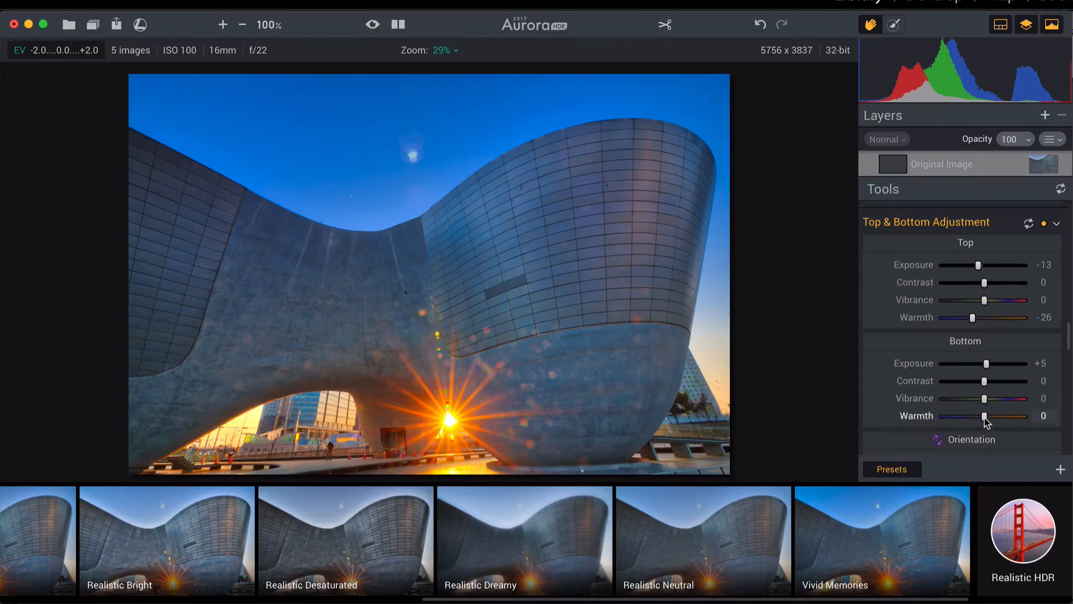
drag(984, 416, 989, 416)
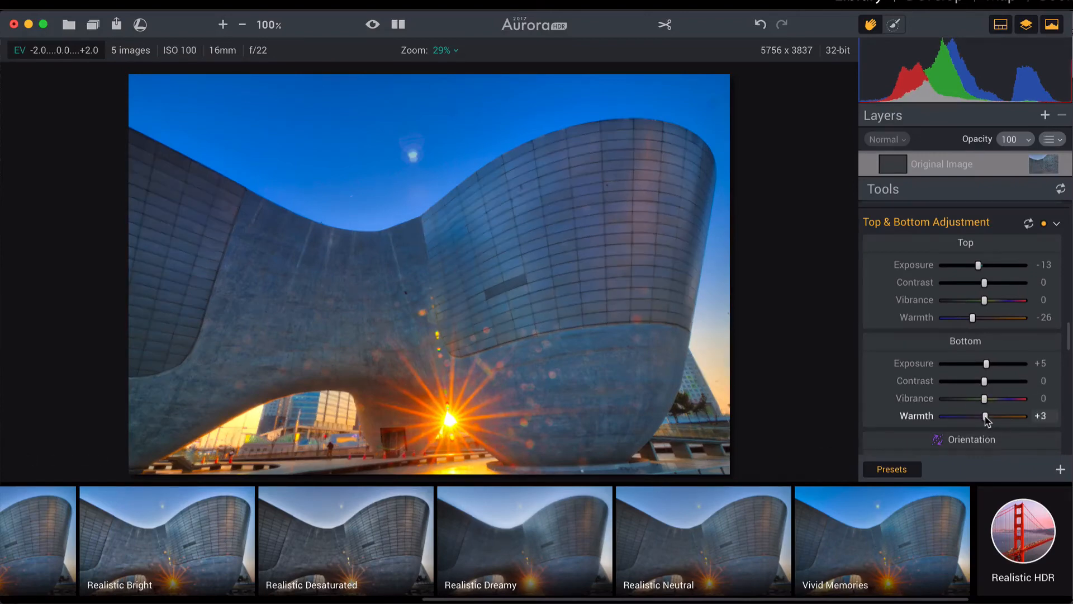
drag(986, 416, 992, 416)
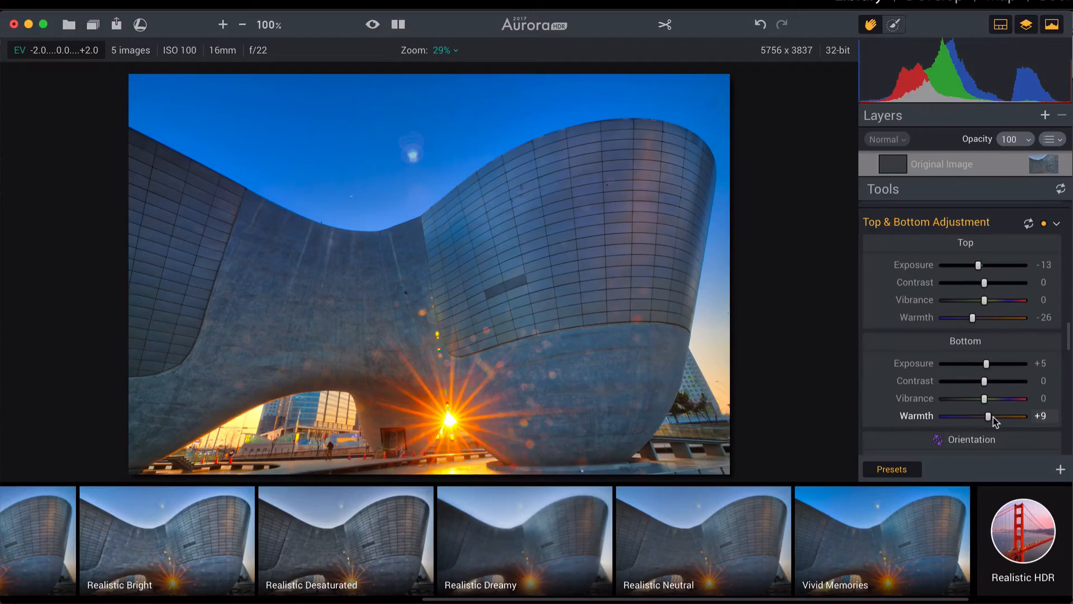
Raise HSL Saturation to Blue +5, Yellow +6 and Red +5.
scroll(down, 3)
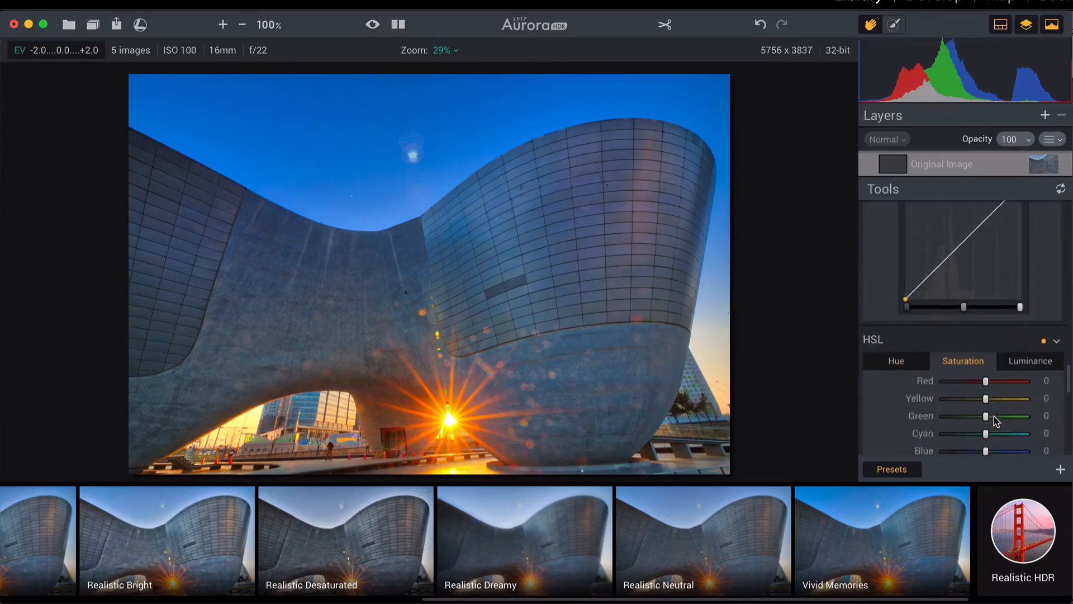
scroll(down, 3)
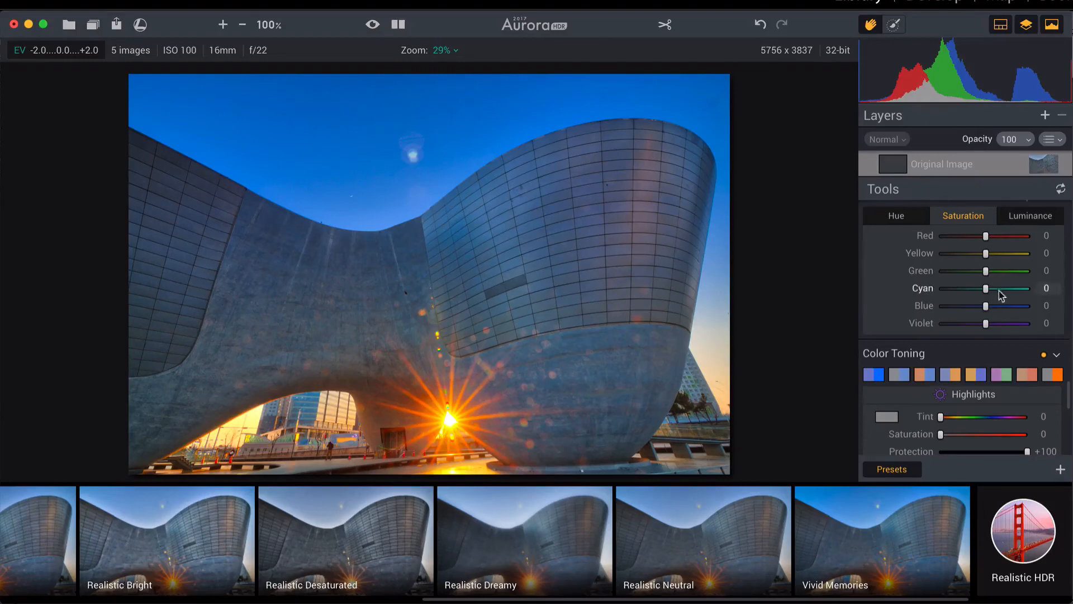
drag(984, 306, 987, 306)
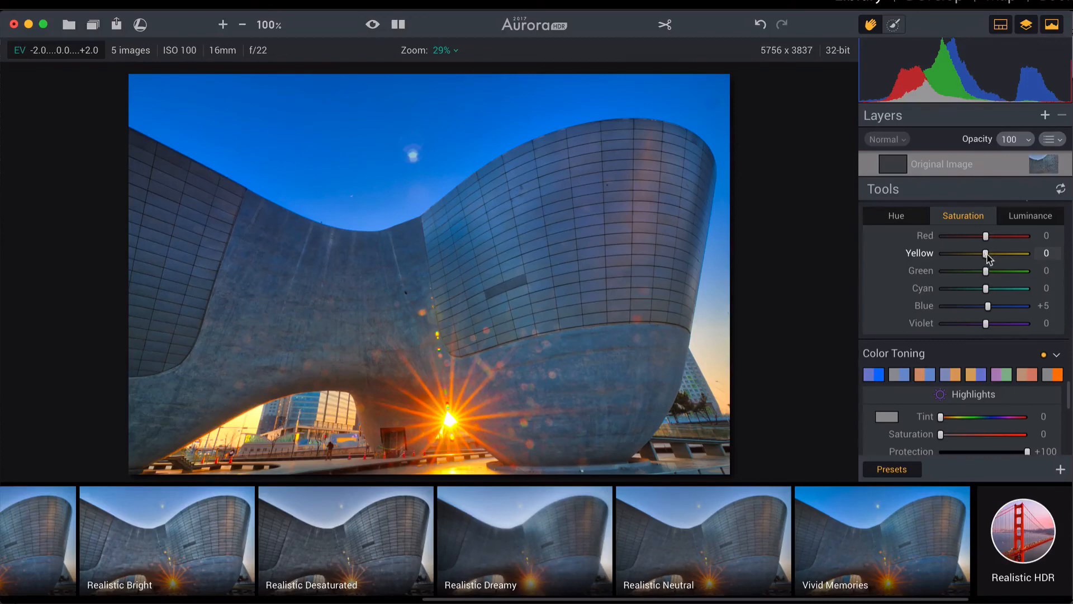
drag(986, 236, 987, 236)
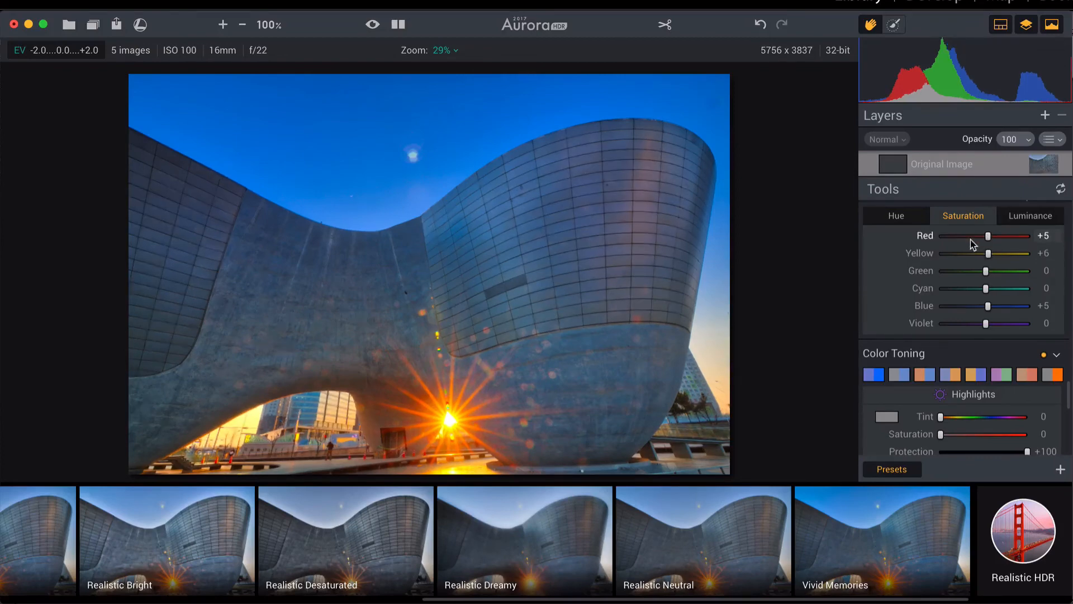